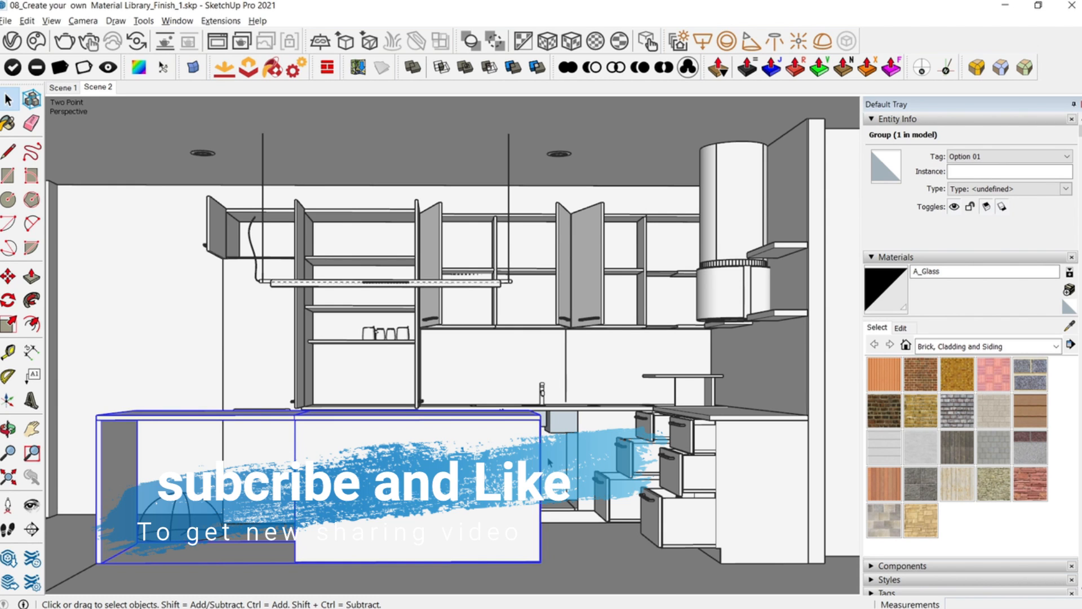
pyautogui.moveTo(556, 464)
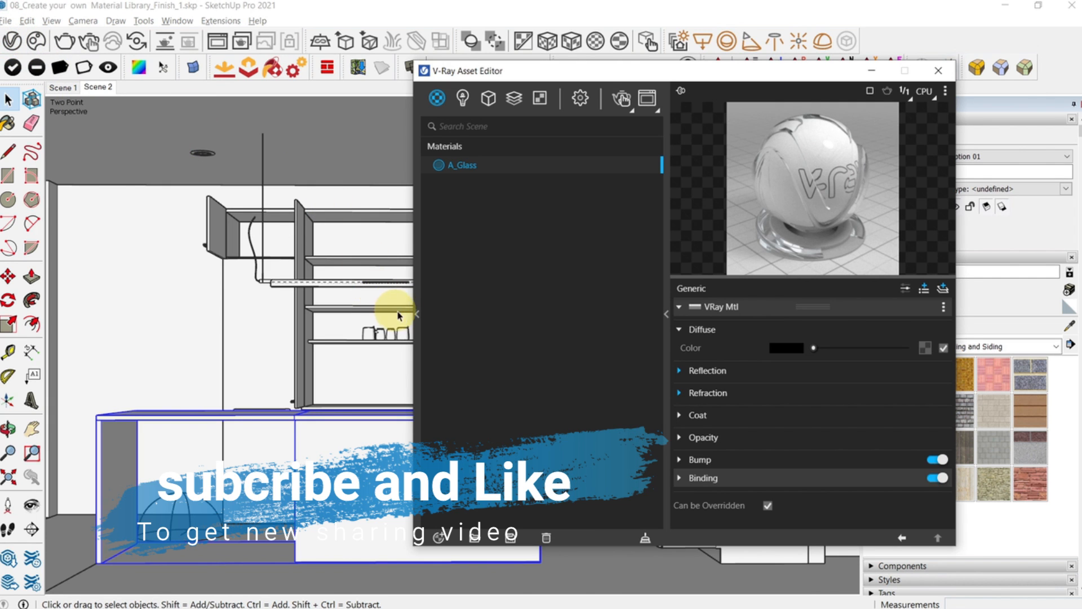
pyautogui.moveTo(418, 314)
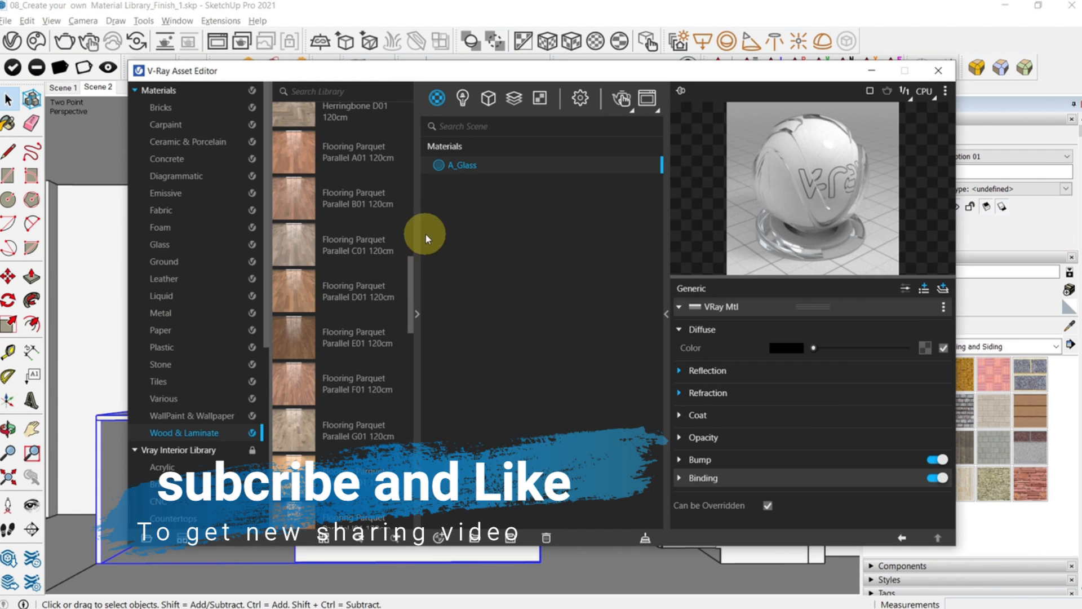
# Step: Browse the Vray Interior Library's acrylic materials, then go back to Materials > Bricks
pyautogui.scroll(3)
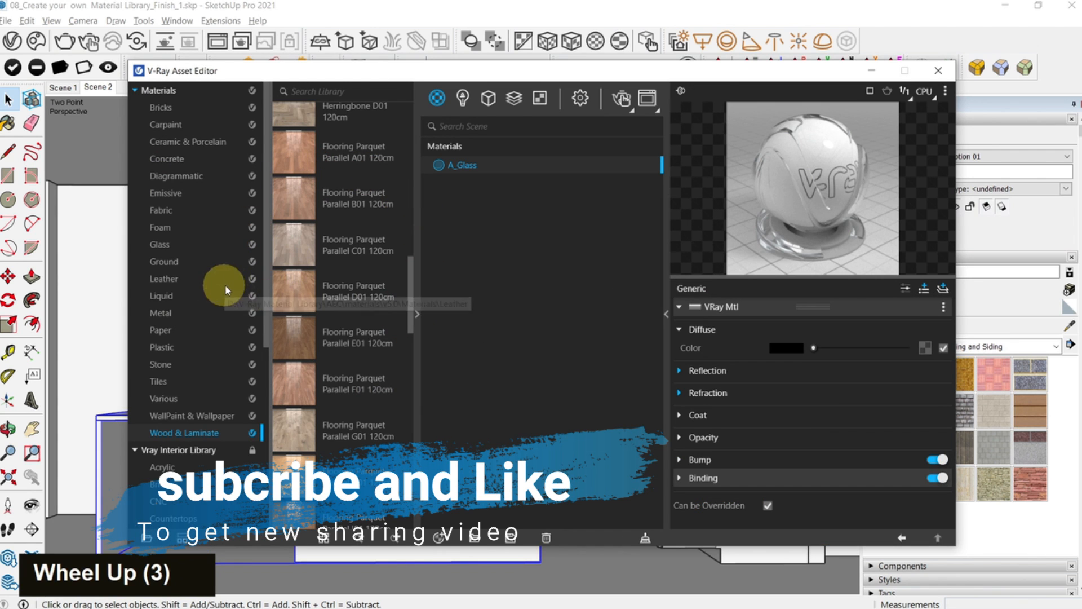
pyautogui.click(182, 449)
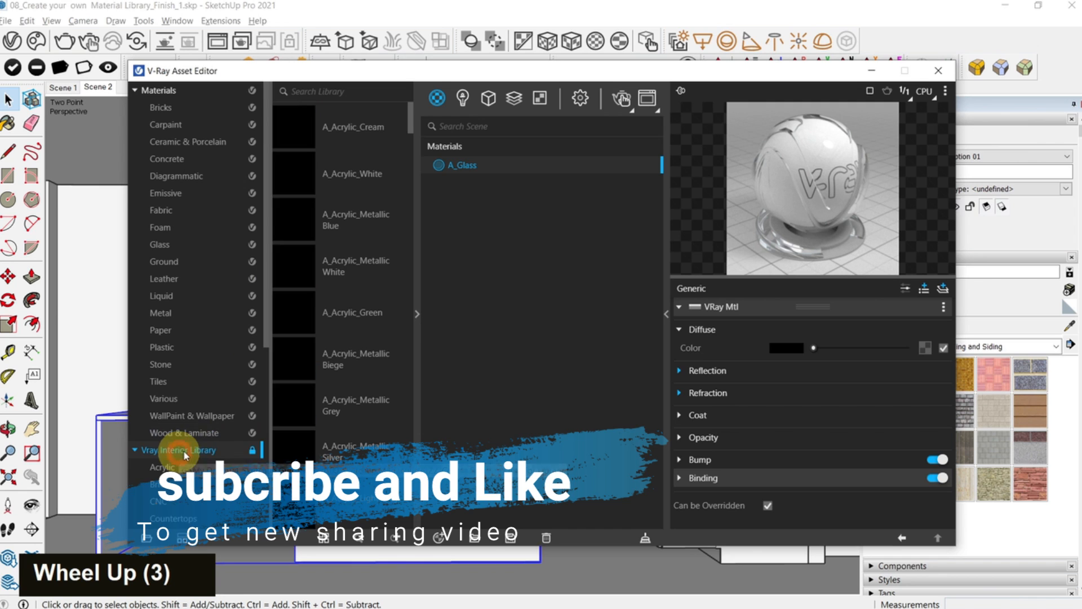
pyautogui.rightClick(183, 449)
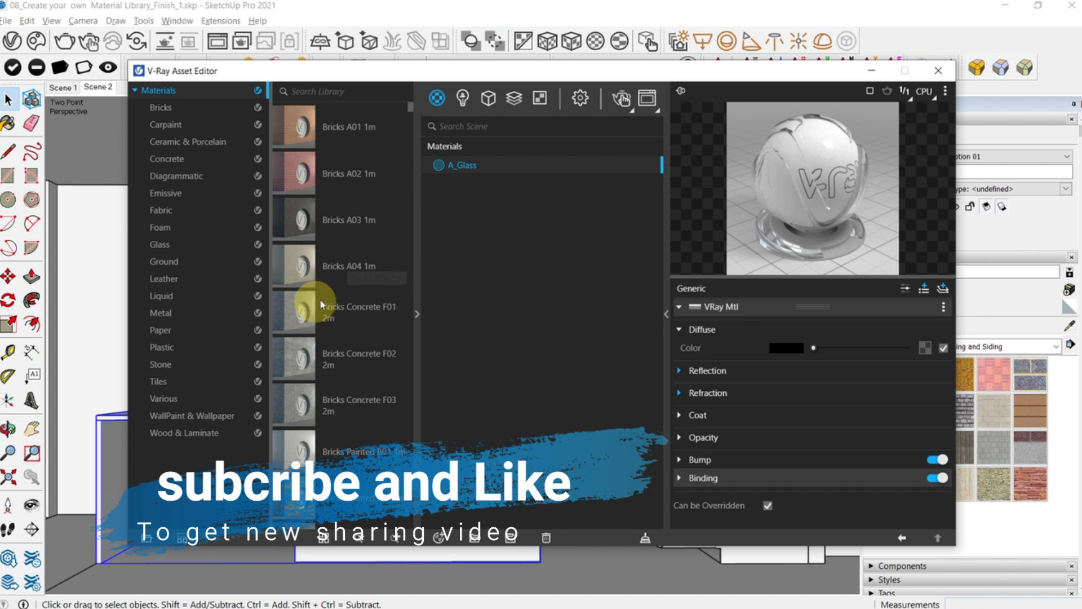
pyautogui.moveTo(216, 248)
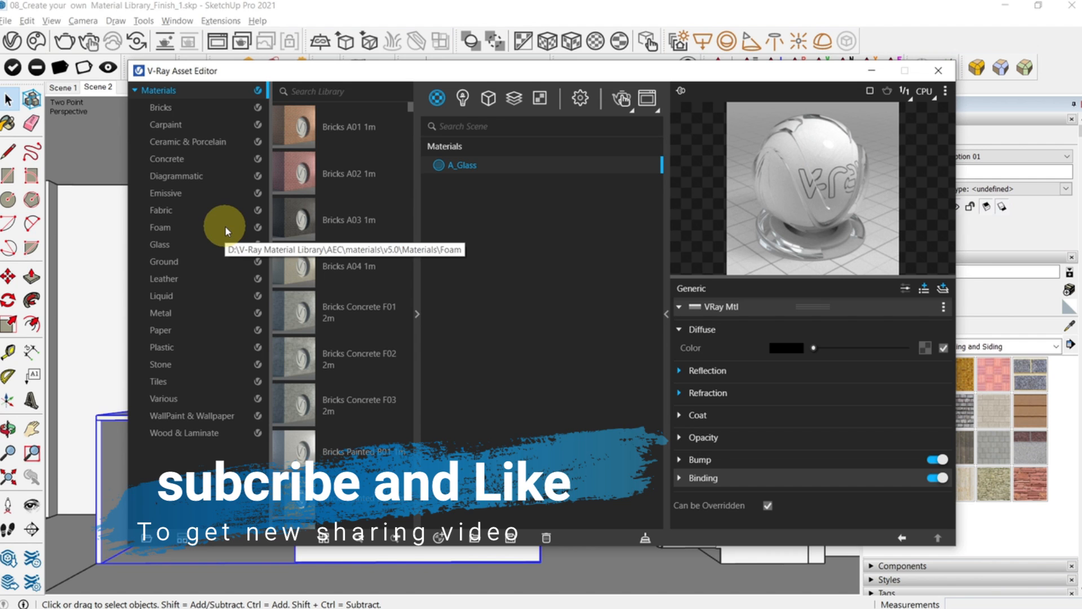
pyautogui.moveTo(178, 218)
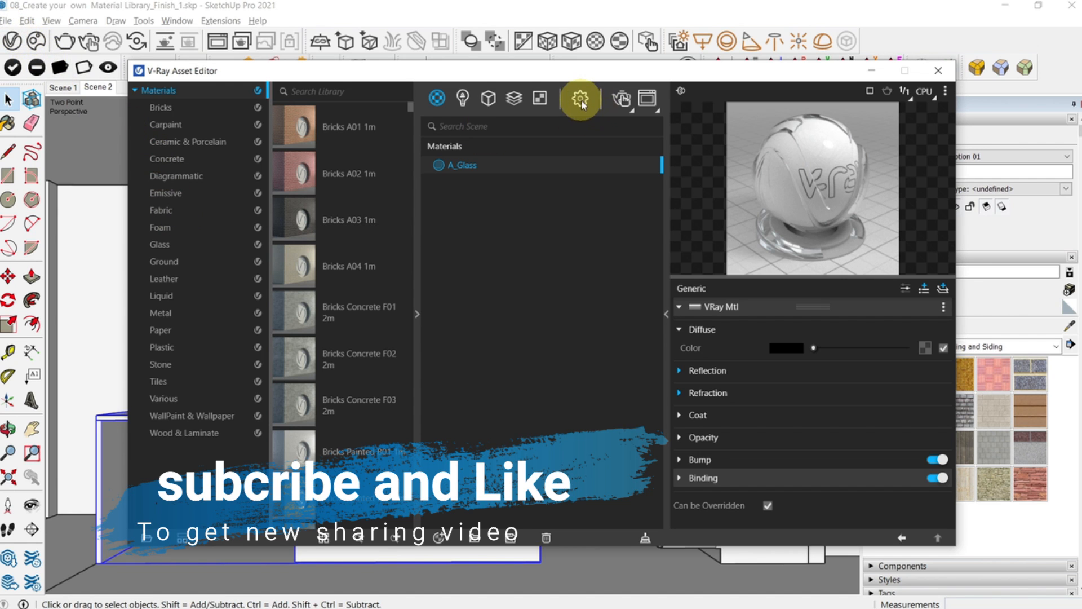
# Step: Show V-Ray render settings, then browse Carpaint materials and return to Bricks
pyautogui.click(580, 98)
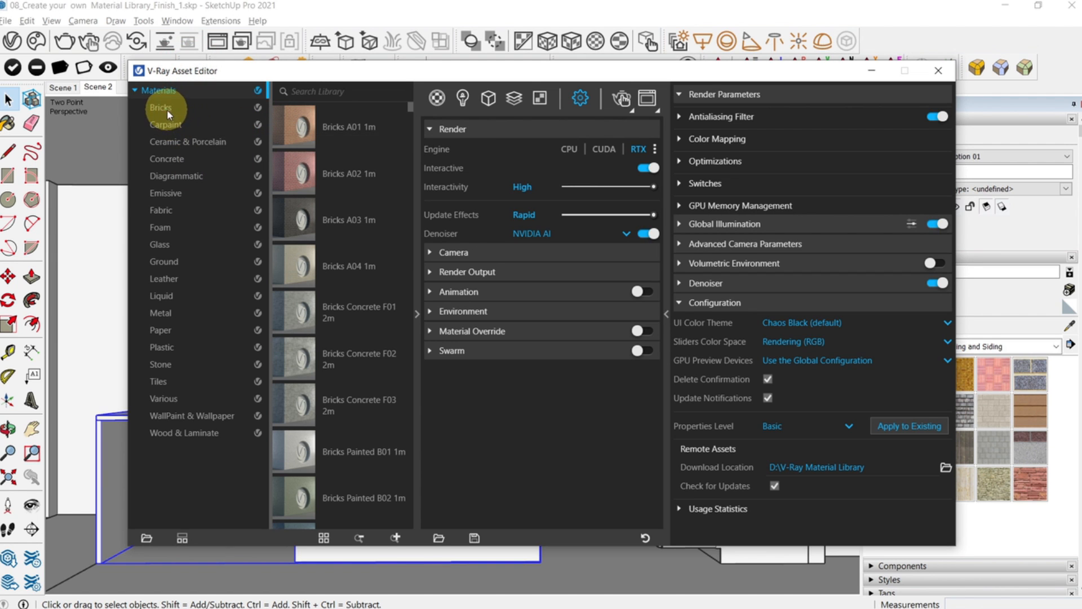
pyautogui.click(166, 125)
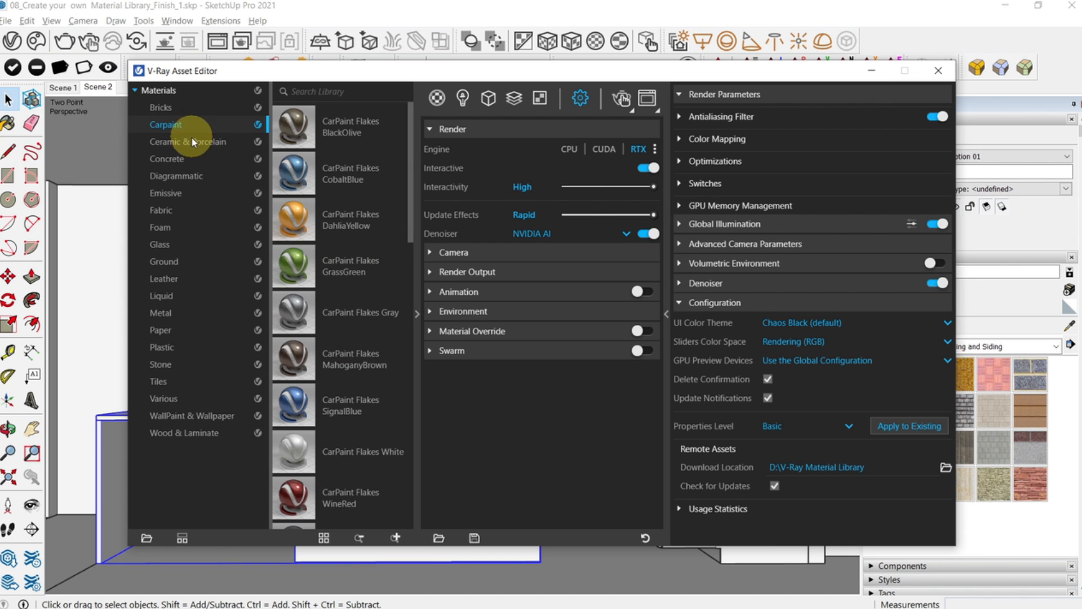
pyautogui.click(160, 107)
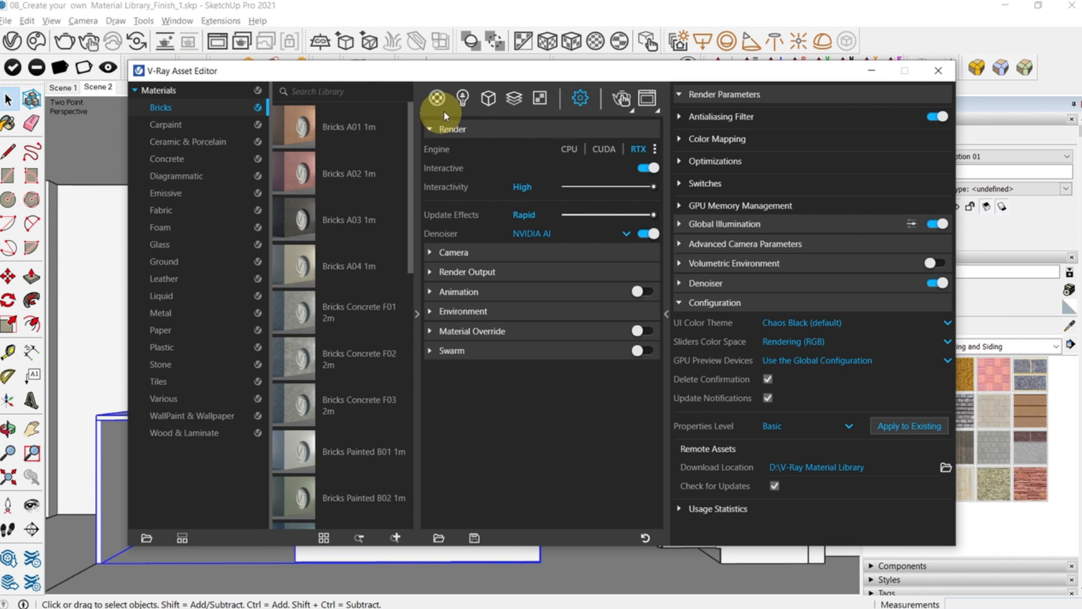
# Step: Add Flooring Parquet Herringbone B01 from Wood & Laminate to the scene materials
pyautogui.click(437, 97)
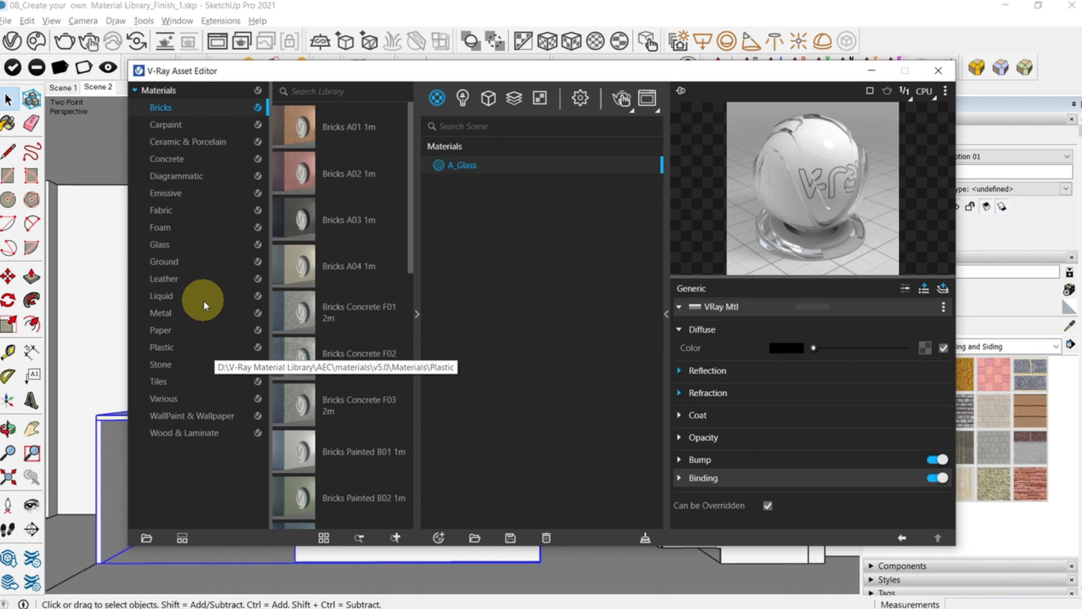
pyautogui.moveTo(191, 448)
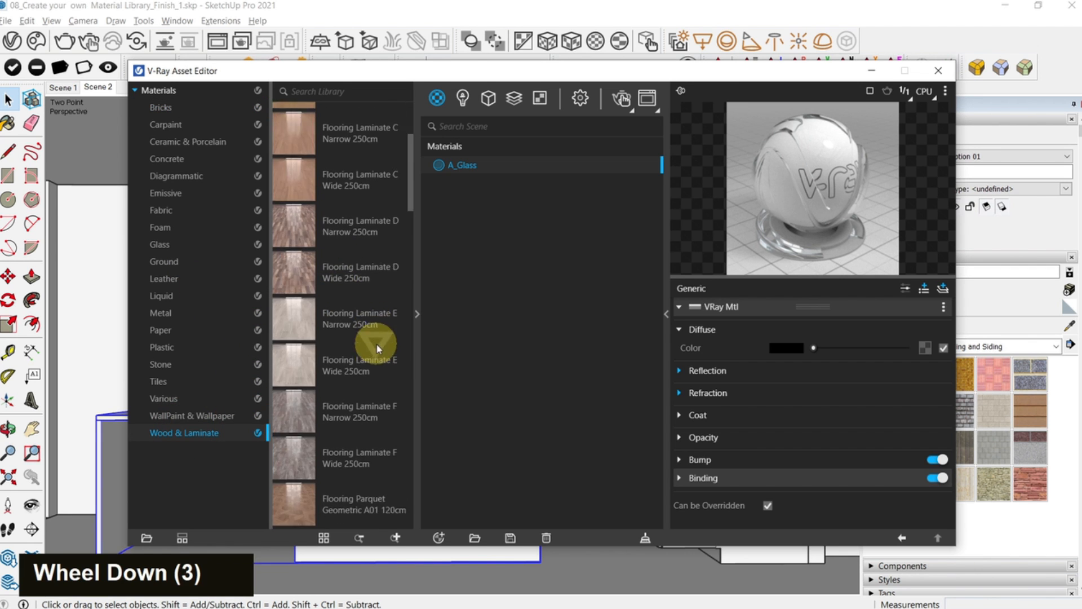
pyautogui.scroll(-3)
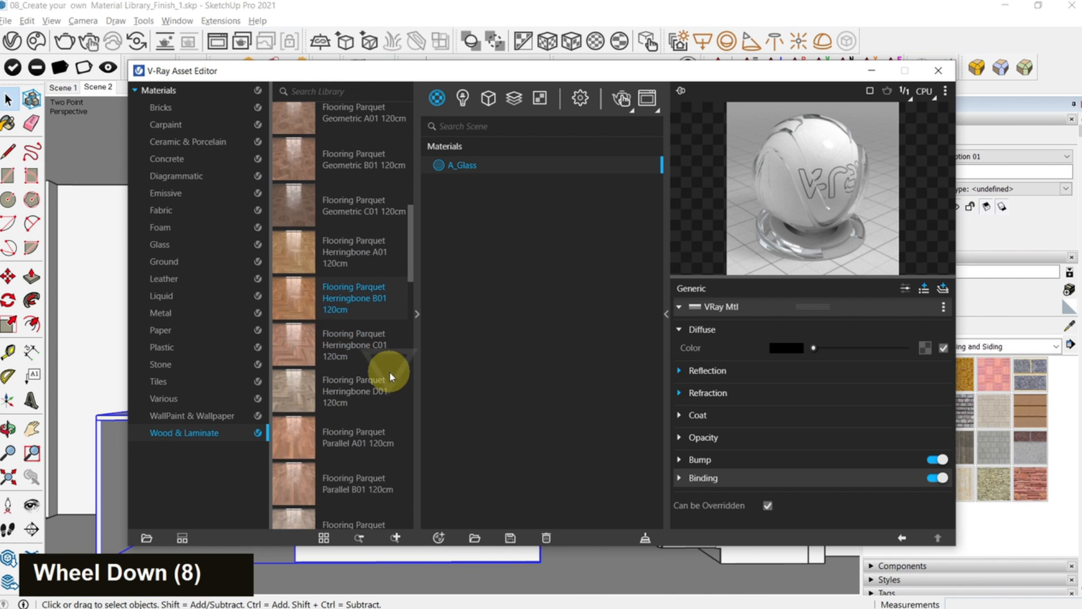
pyautogui.scroll(-3)
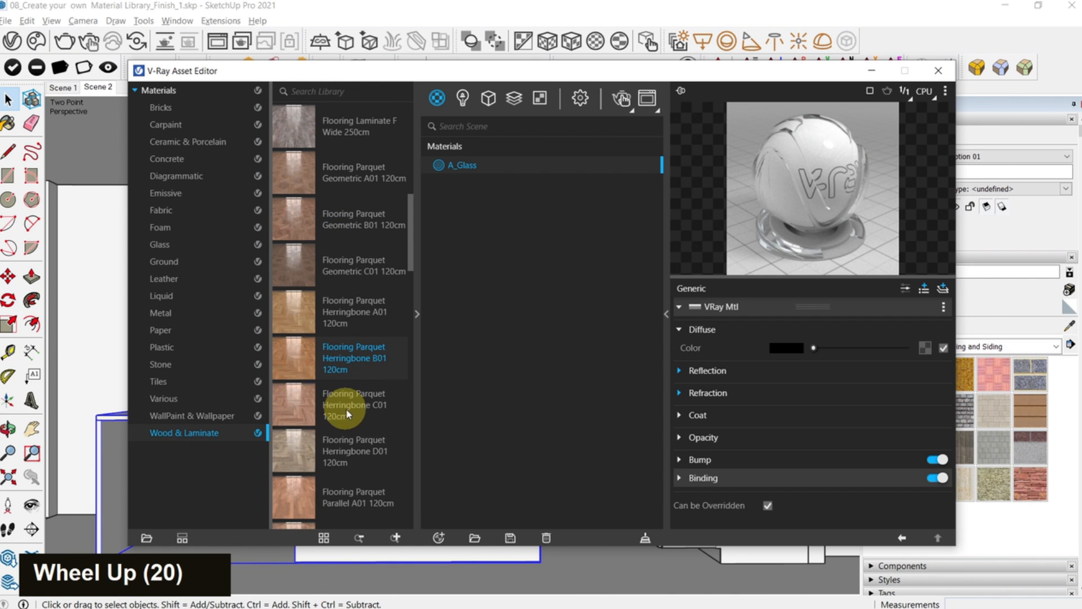
pyautogui.moveTo(300, 362)
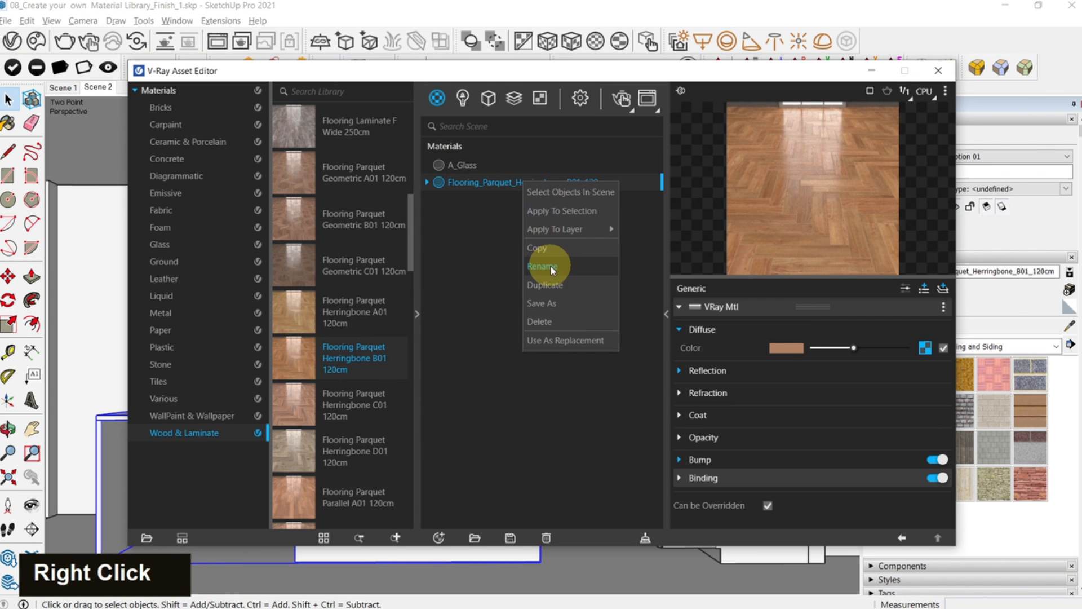
# Step: Rename the parquet material A_Flooring_Wood and review reflection glossiness 0.8 and IOR 1.6
pyautogui.click(544, 265)
pyautogui.write('A_Flooring')
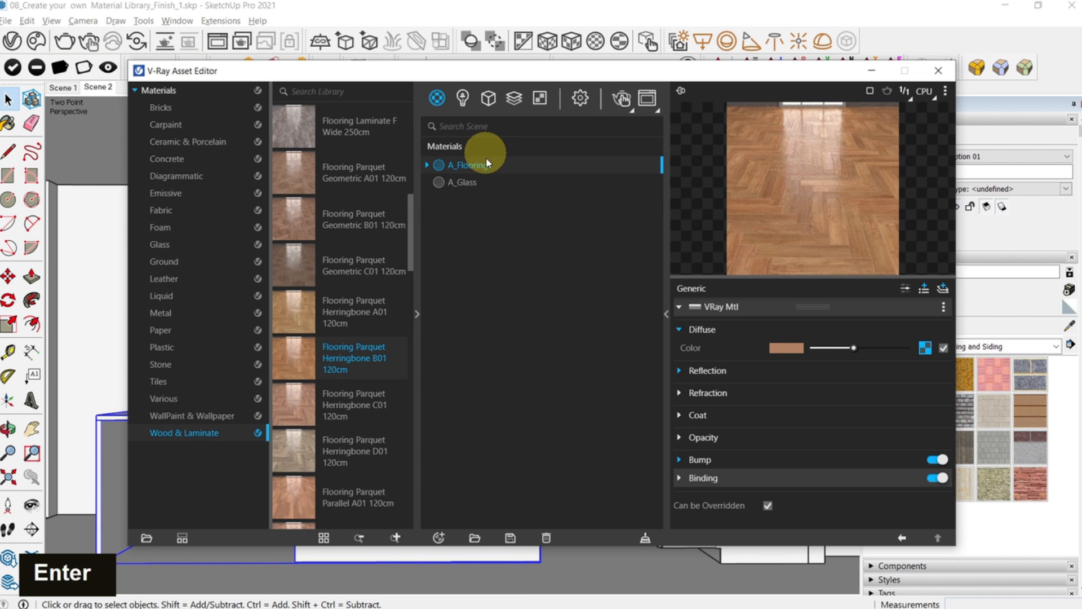
pyautogui.write('_Wood')
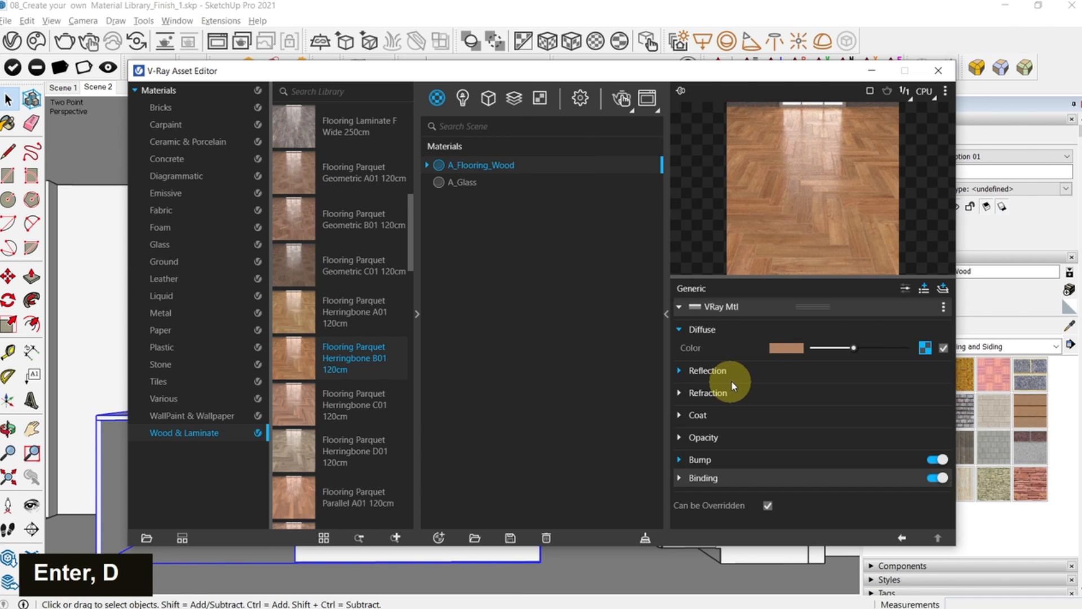
pyautogui.click(707, 369)
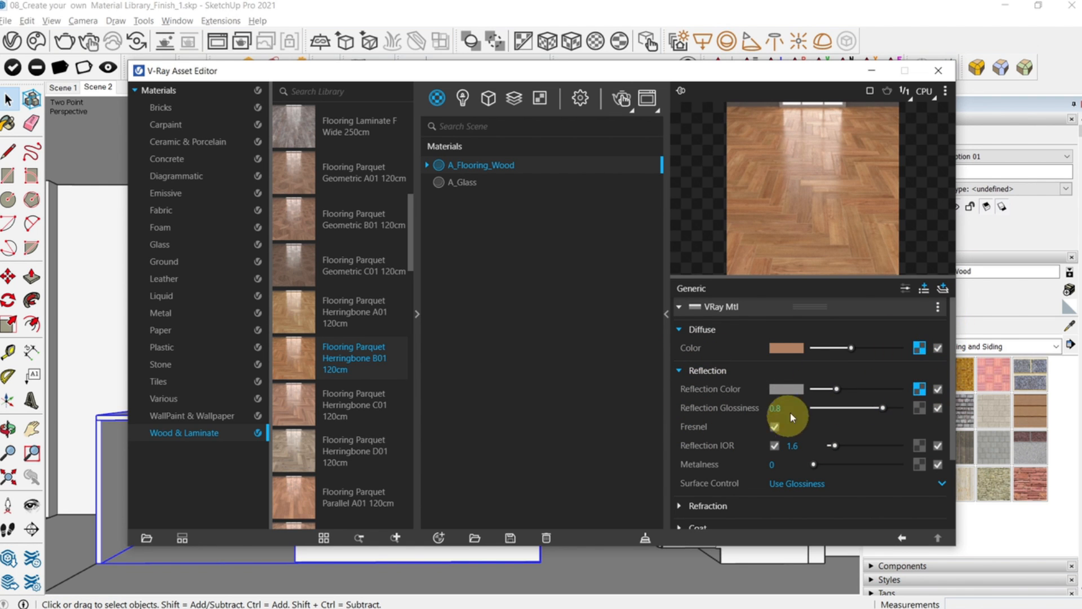
pyautogui.click(707, 369)
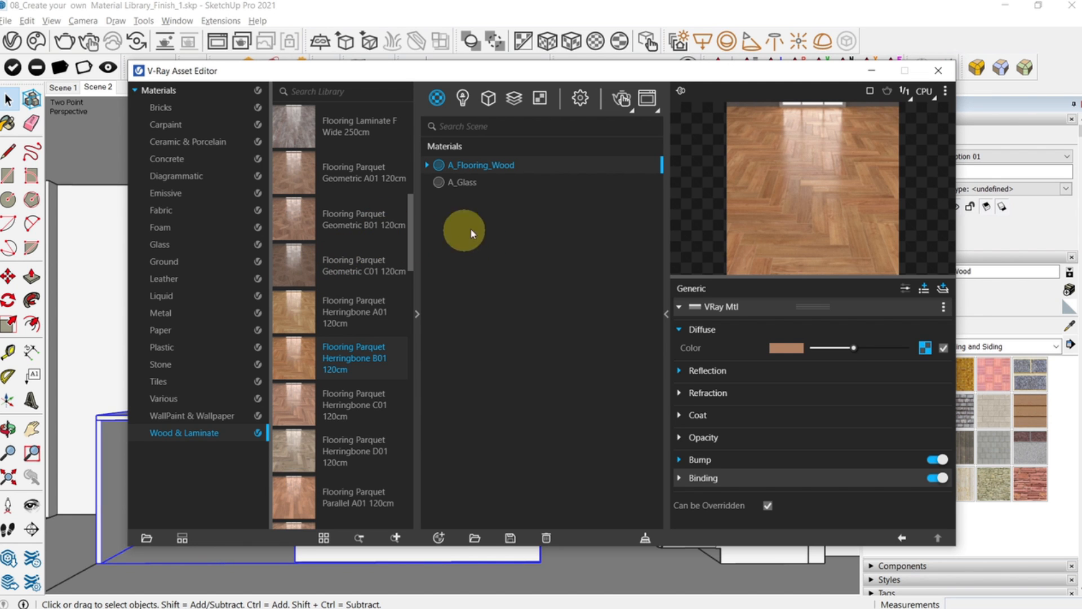
pyautogui.click(943, 348)
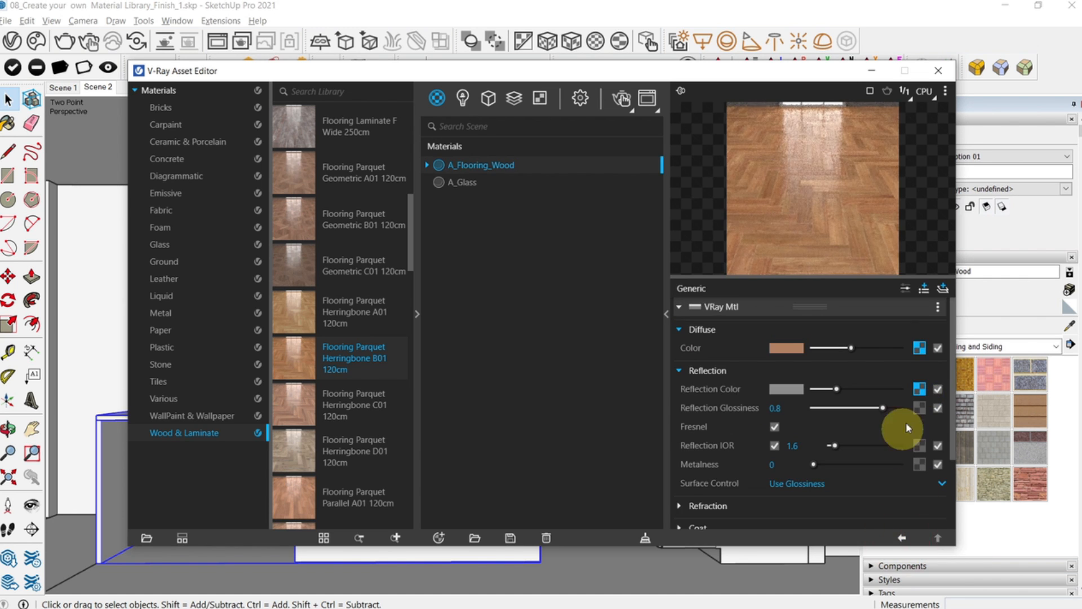
pyautogui.scroll(-3)
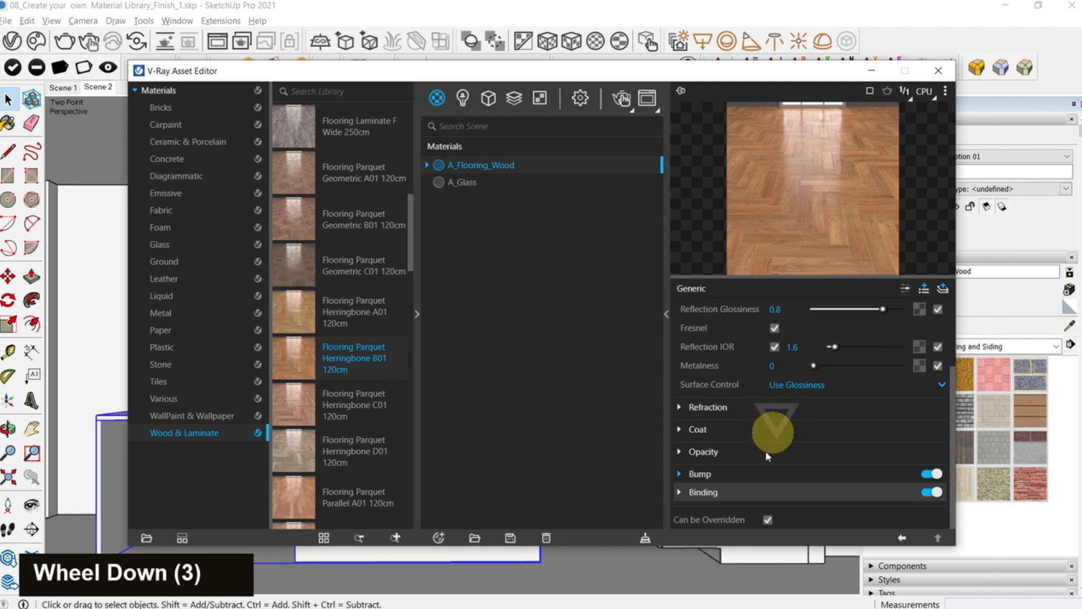
pyautogui.click(698, 473)
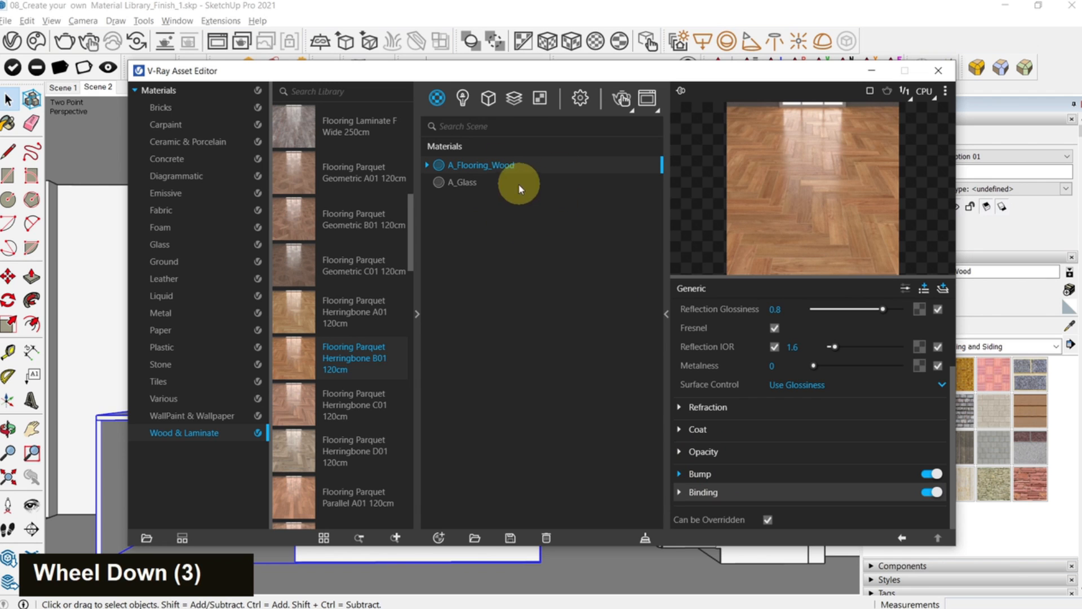
pyautogui.moveTo(818, 75)
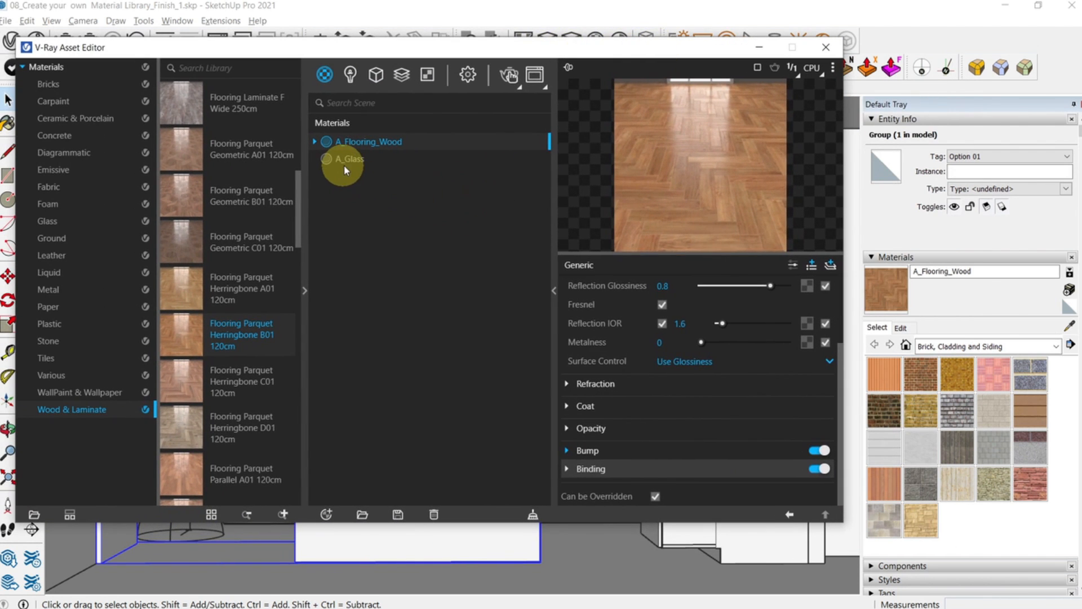
# Step: Inspect A_Glass, make A_Flooring_Wood current, and close the Asset Editor
pyautogui.click(348, 159)
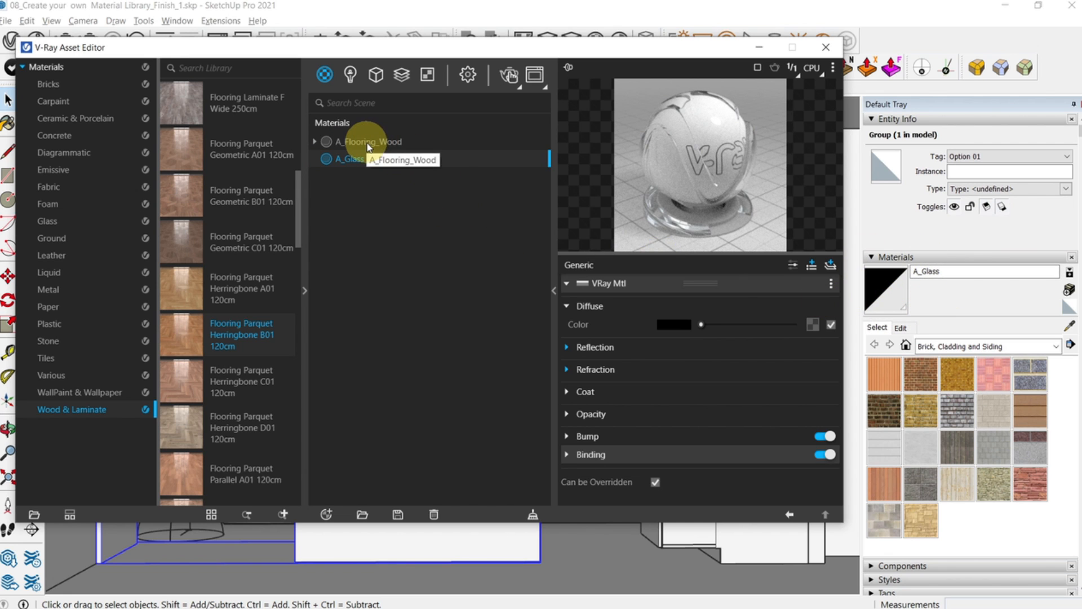
pyautogui.click(366, 142)
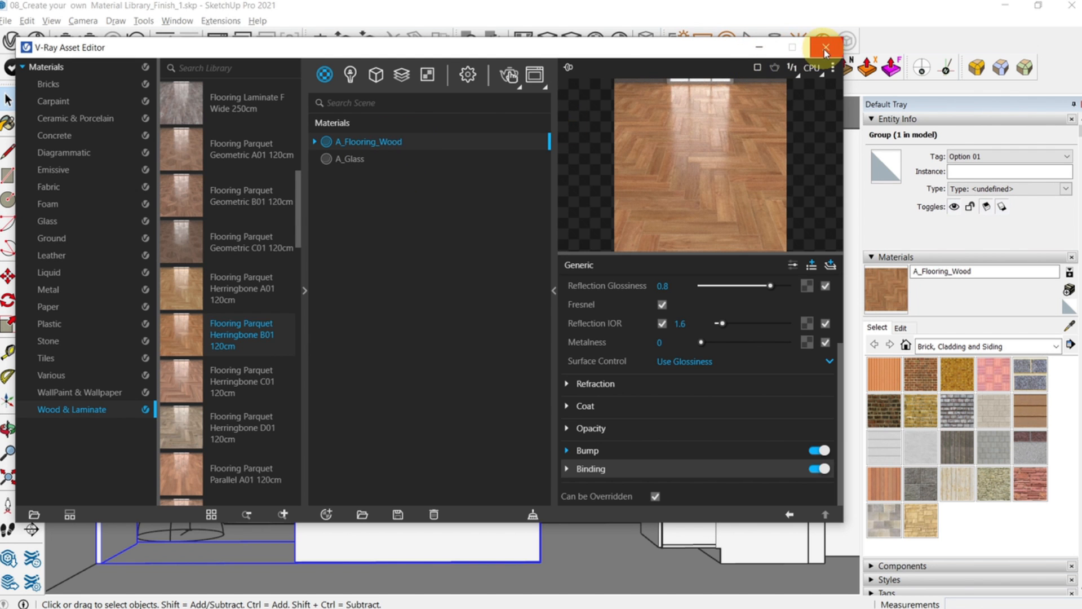
pyautogui.click(824, 47)
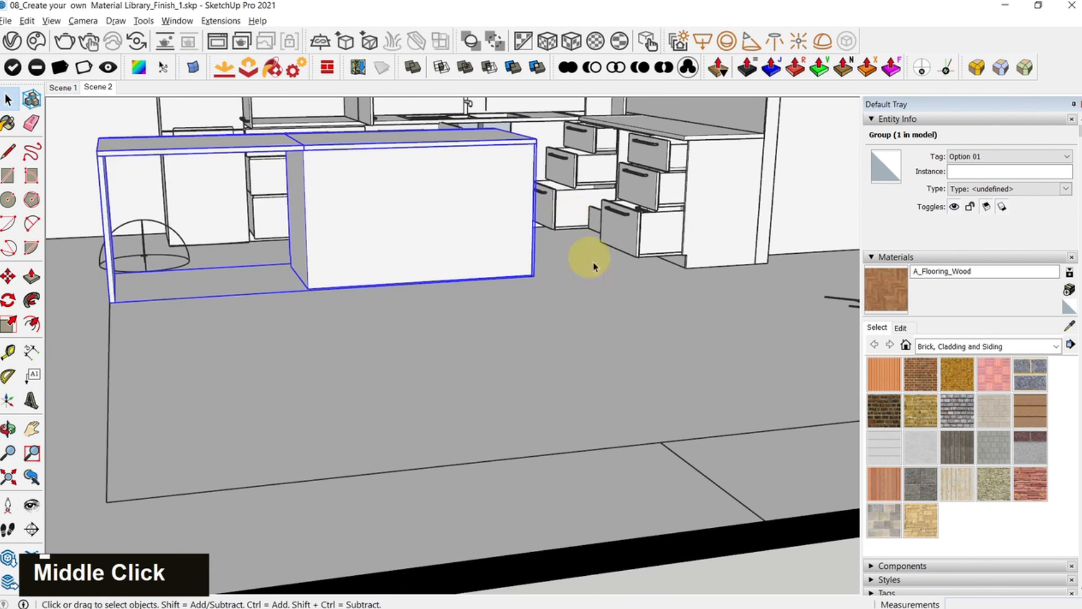
# Step: Select the floor, reopen the V-Ray Asset Editor and bring up A_Flooring_Wood's options
pyautogui.scroll(-3)
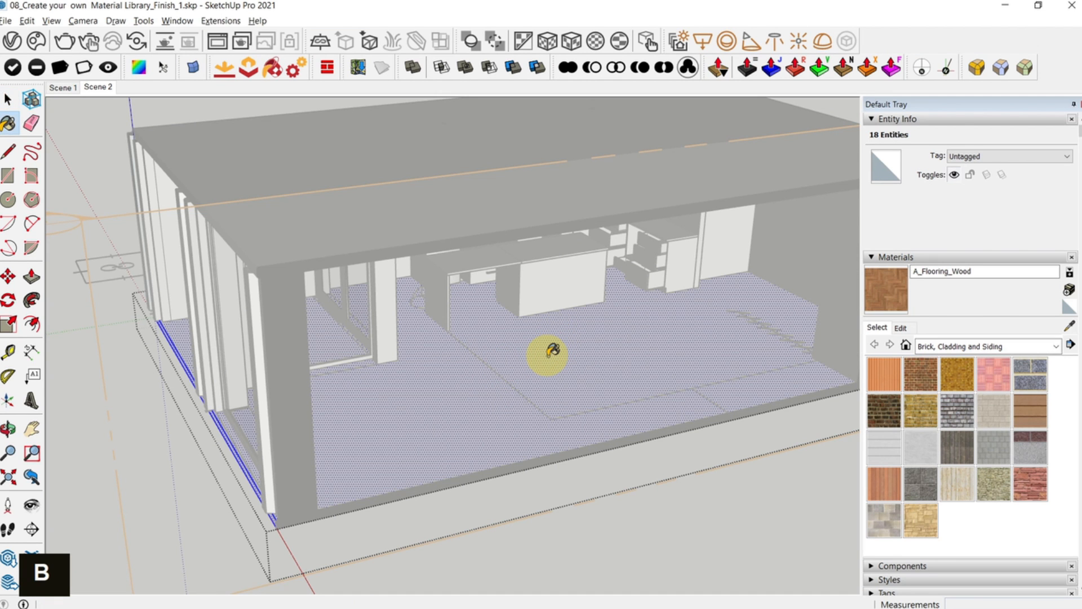
pyautogui.scroll(3)
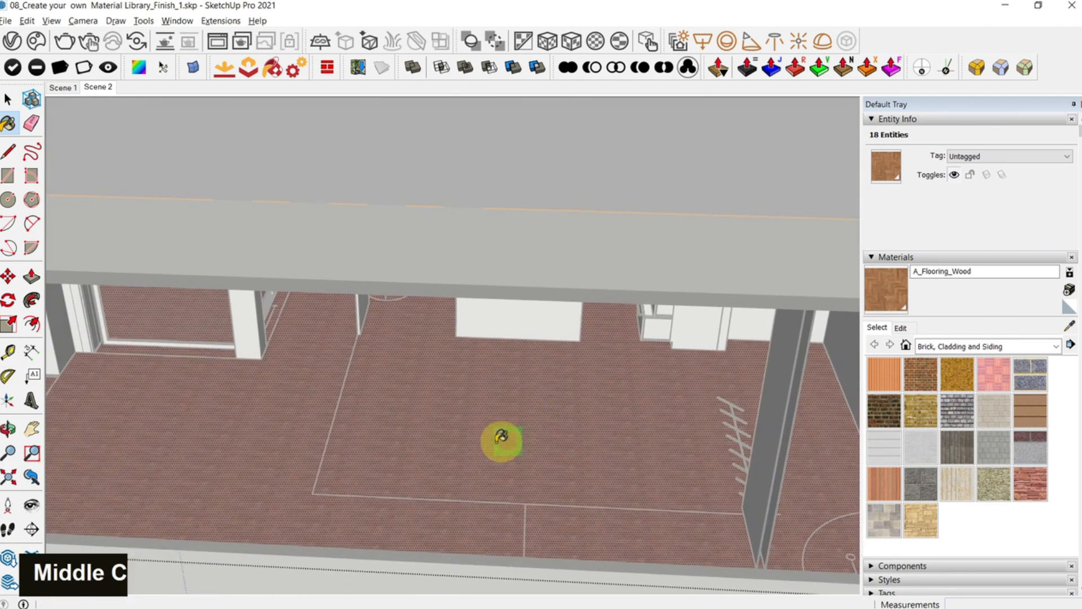
pyautogui.scroll(3)
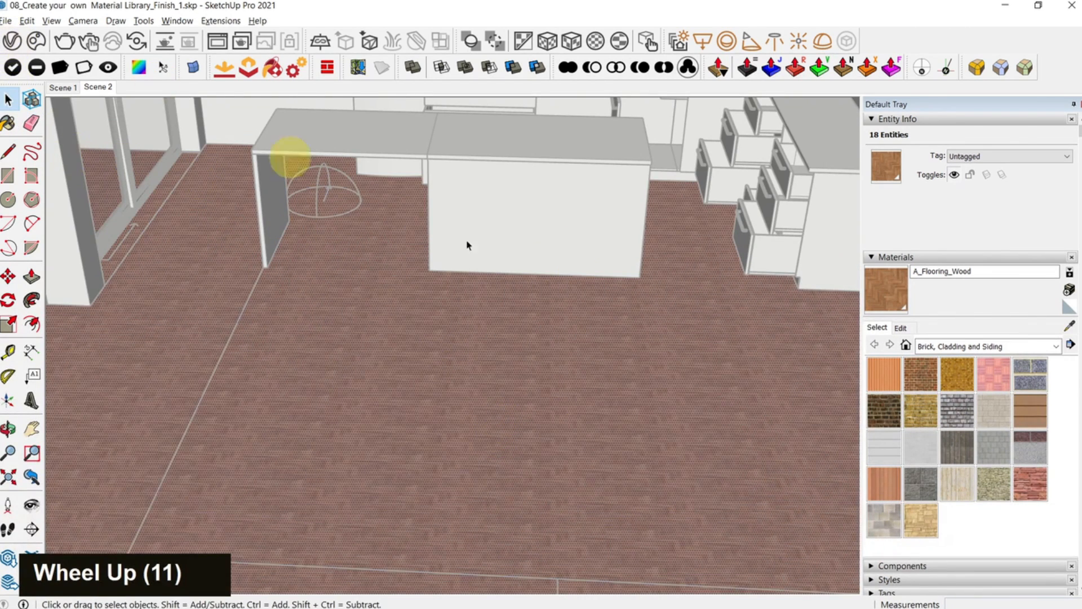
pyautogui.press('ctrl+z')
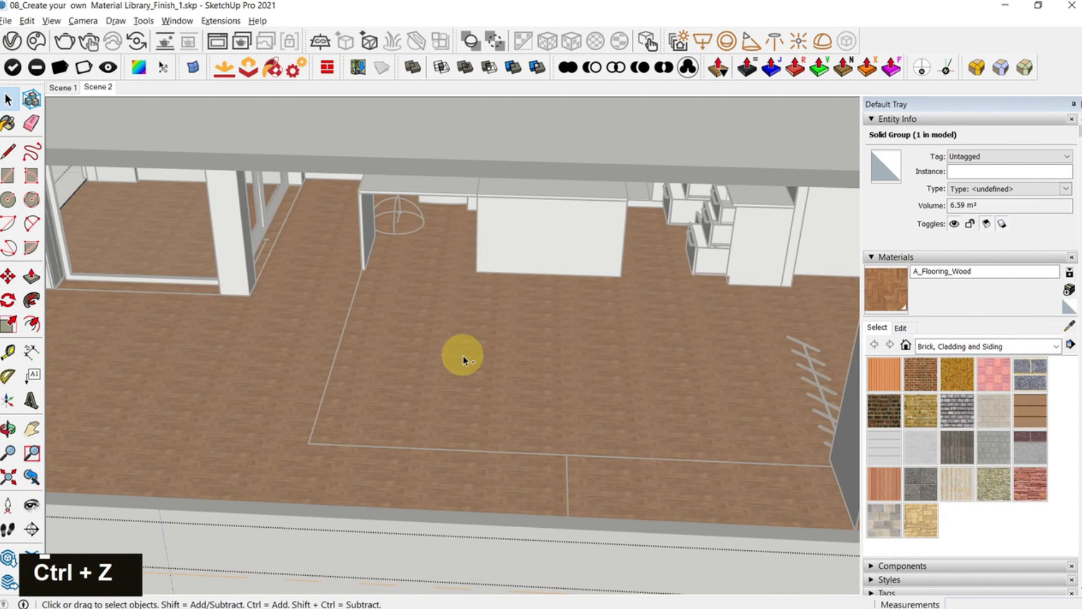
pyautogui.scroll(-3)
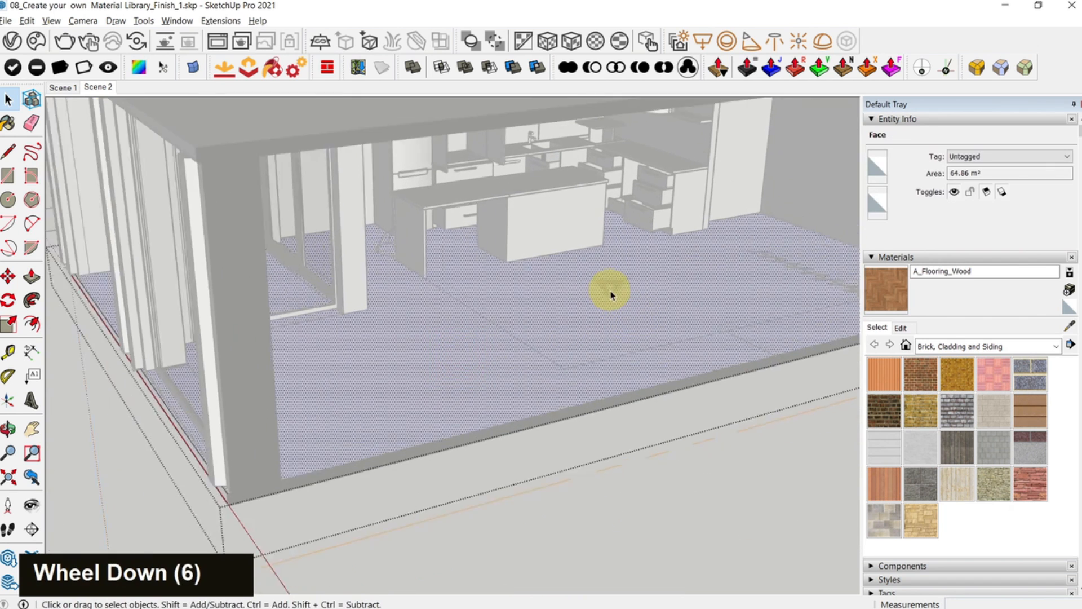
pyautogui.doubleClick(610, 290)
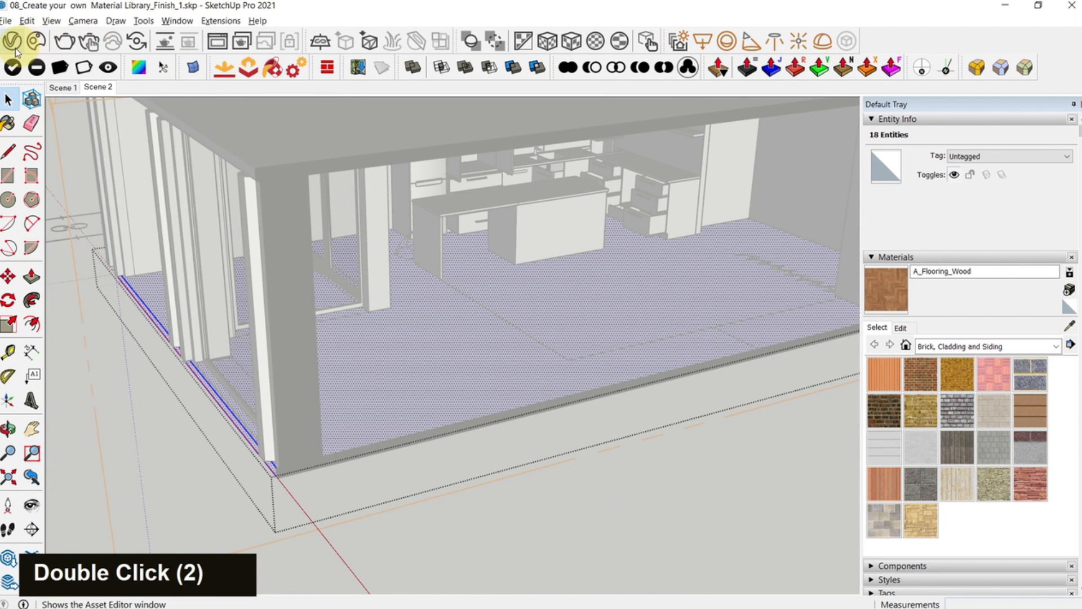
pyautogui.rightClick(352, 141)
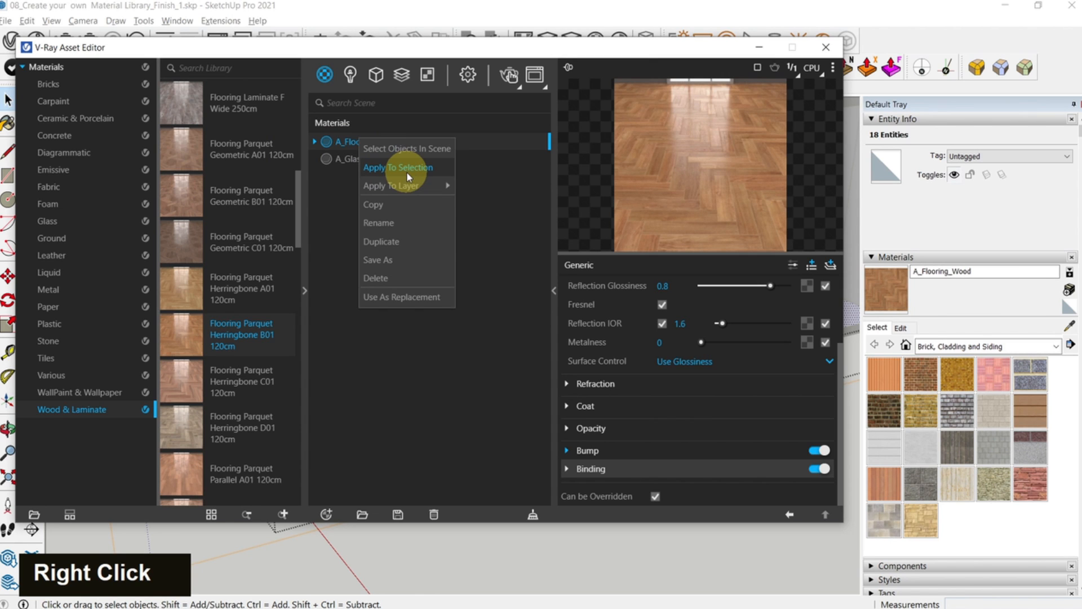
pyautogui.moveTo(391, 185)
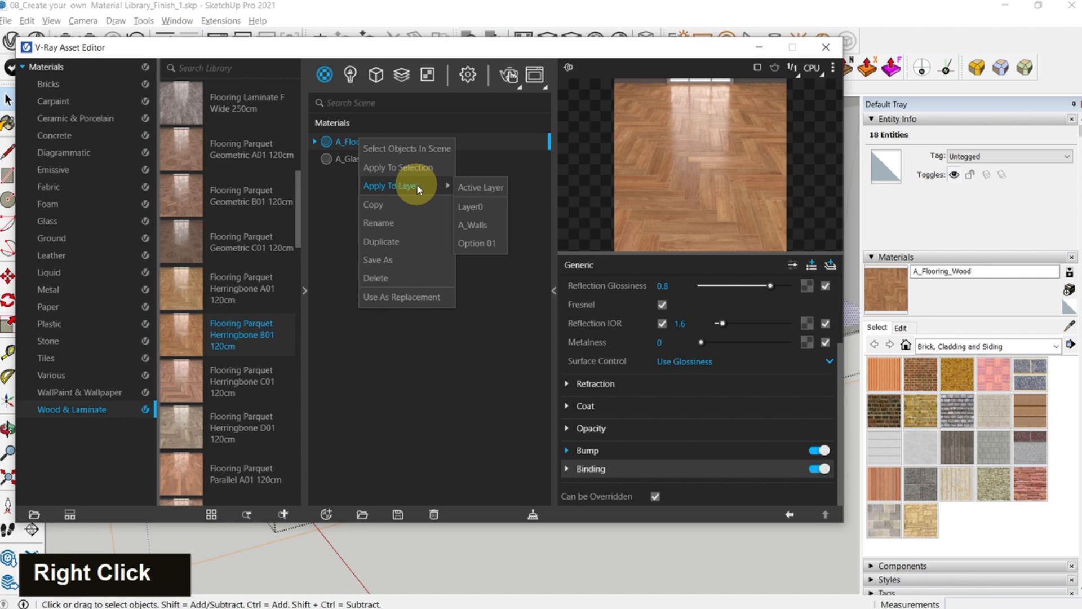
pyautogui.moveTo(398, 168)
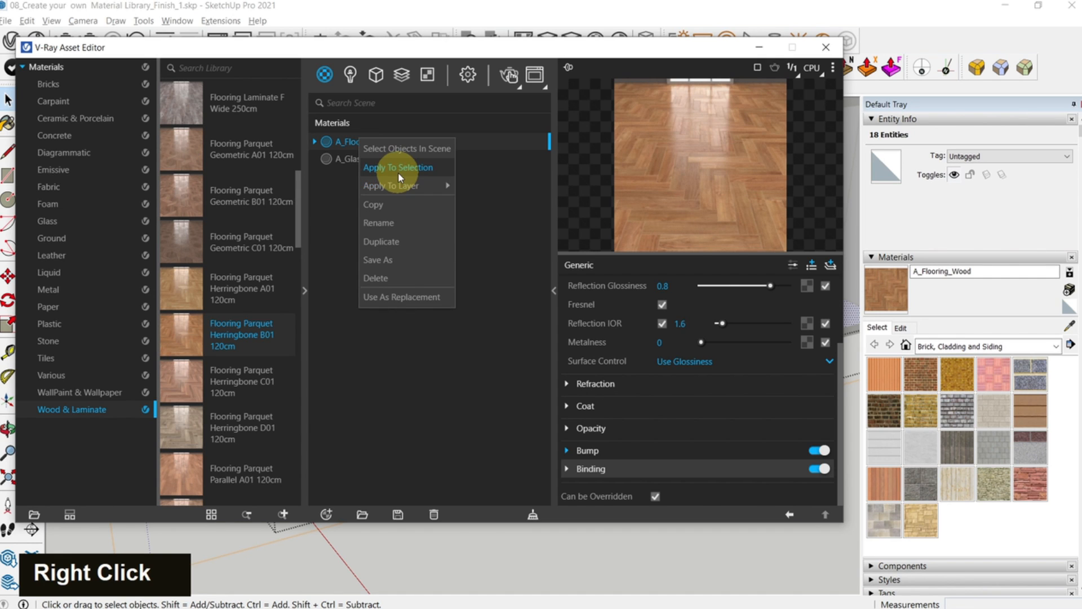
# Step: Apply A_Flooring_Wood to the selected floor with Apply To Selection
pyautogui.click(397, 167)
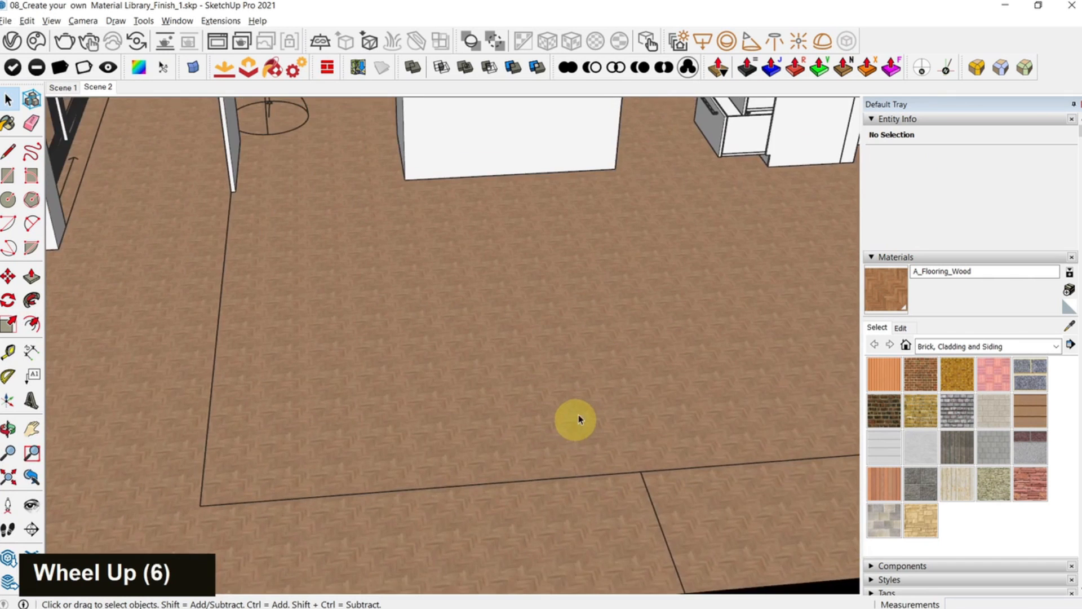
# Step: Set A_Flooring_Wood's texture width to 1200 mm in the Materials Edit tab
pyautogui.scroll(-3)
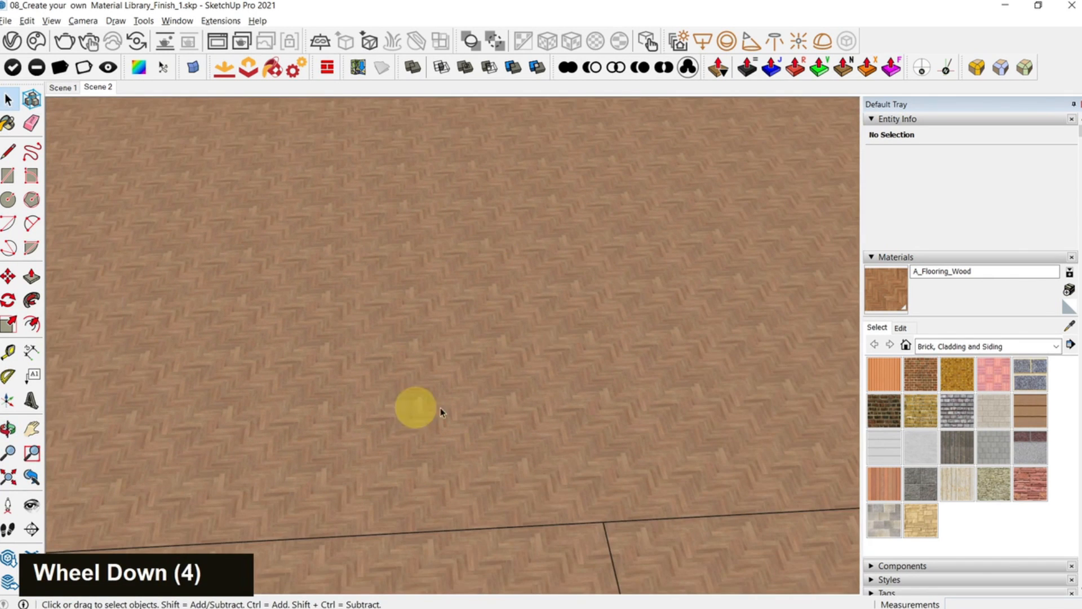
pyautogui.moveTo(507, 352)
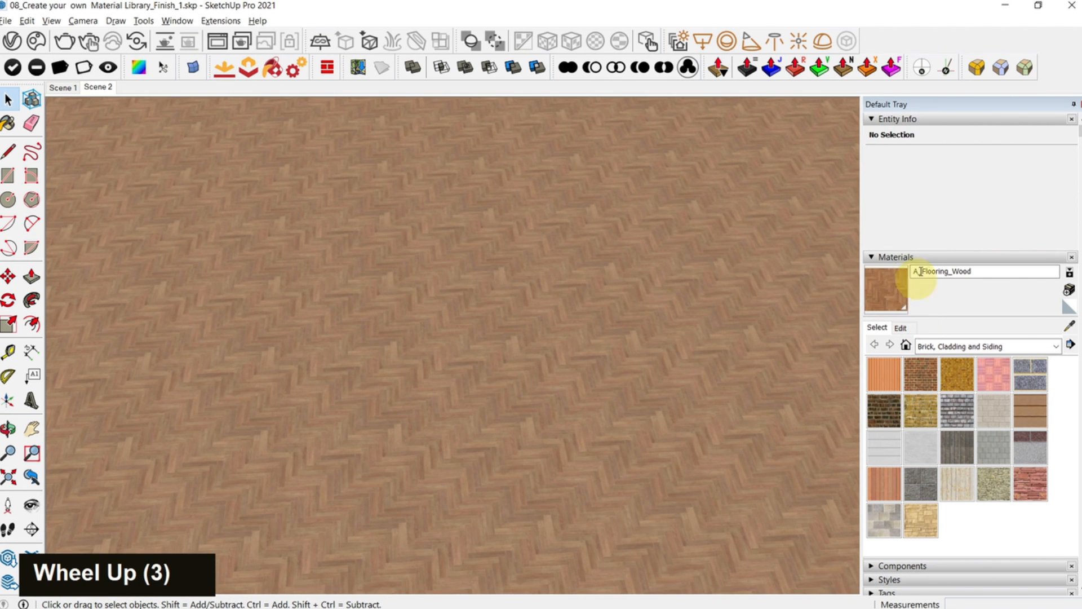
pyautogui.click(901, 326)
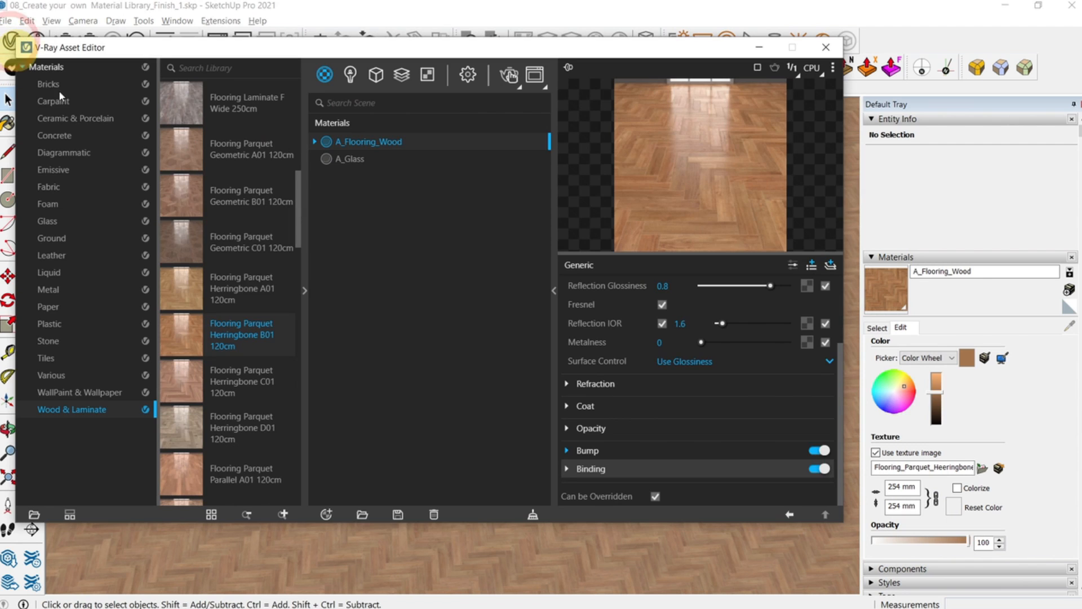
pyautogui.moveTo(245, 357)
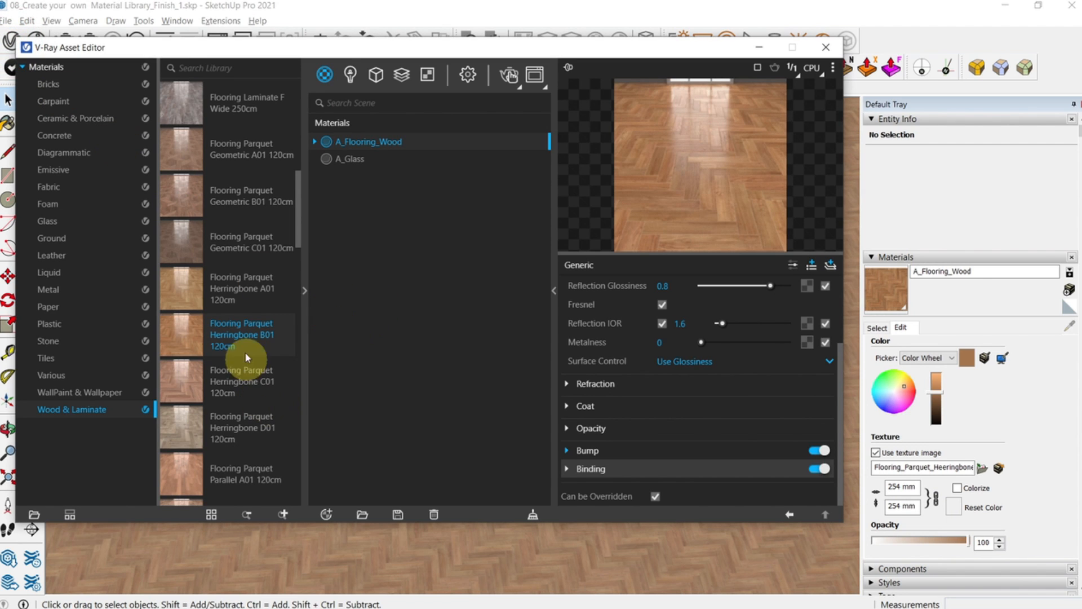
pyautogui.moveTo(262, 373)
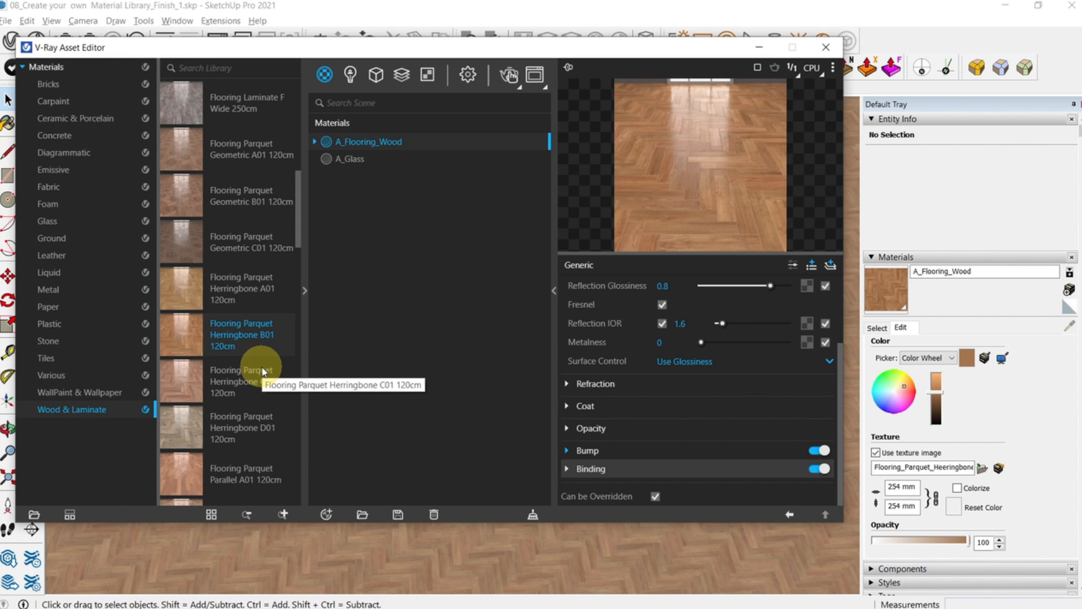
pyautogui.moveTo(782, 77)
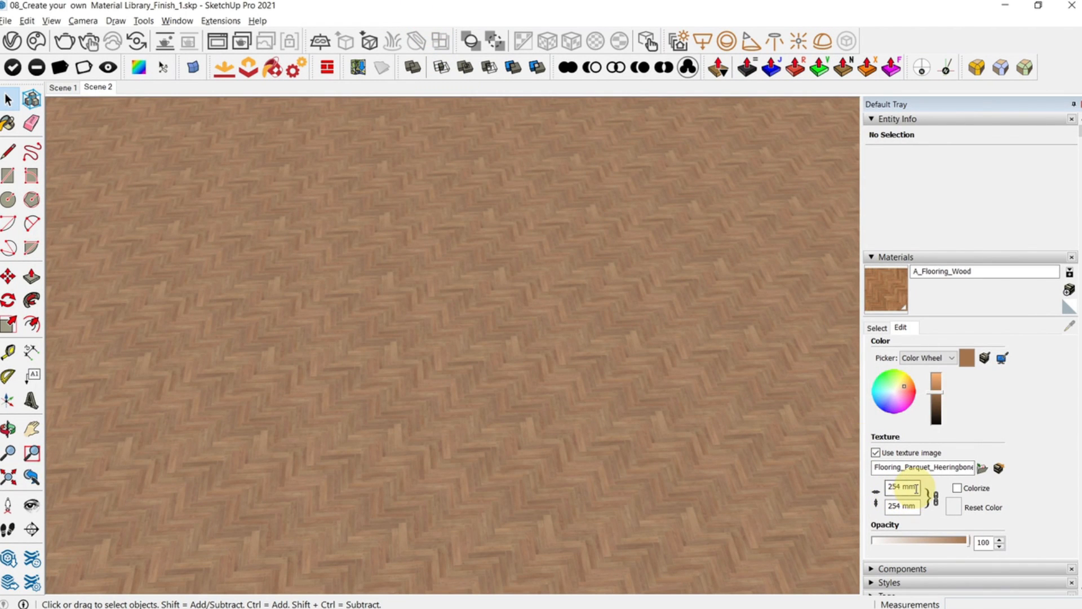
pyautogui.write('1200')
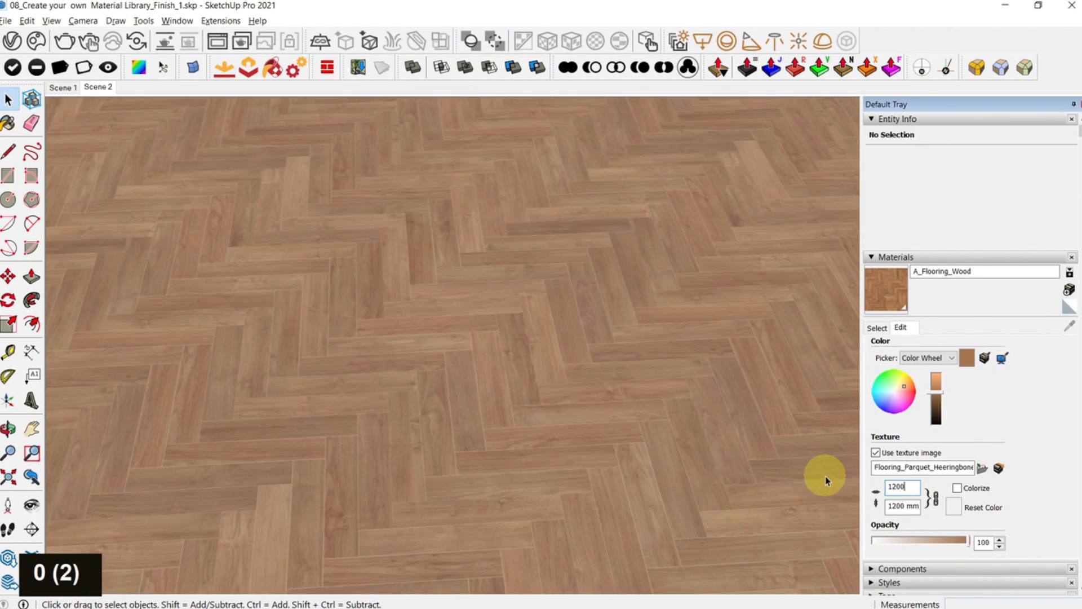
# Step: Switch to Scene 2, the two-point perspective front view of the kitchen
pyautogui.scroll(-3)
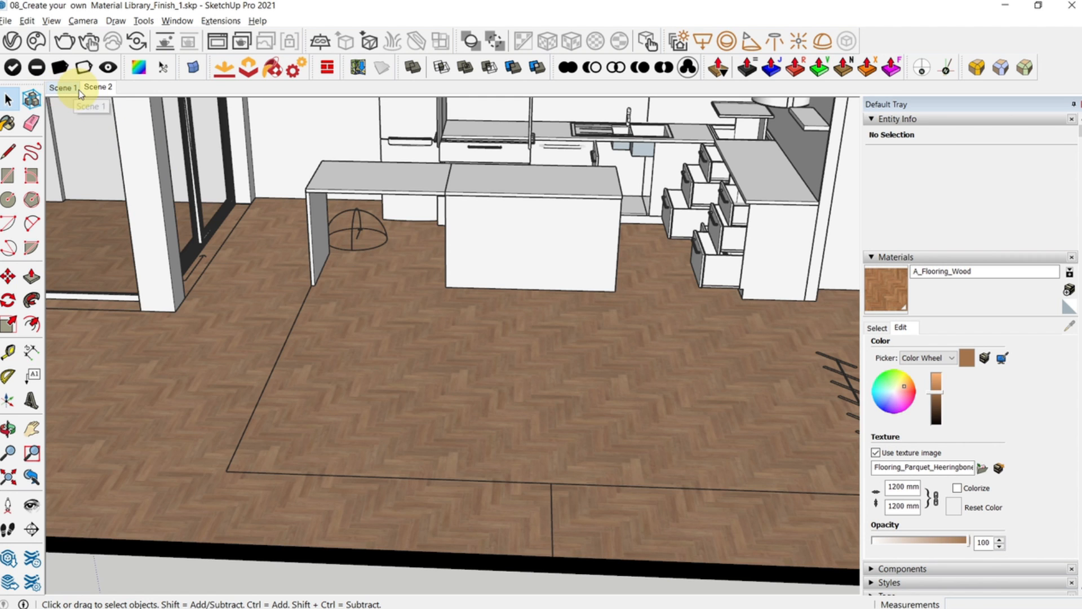
pyautogui.click(97, 86)
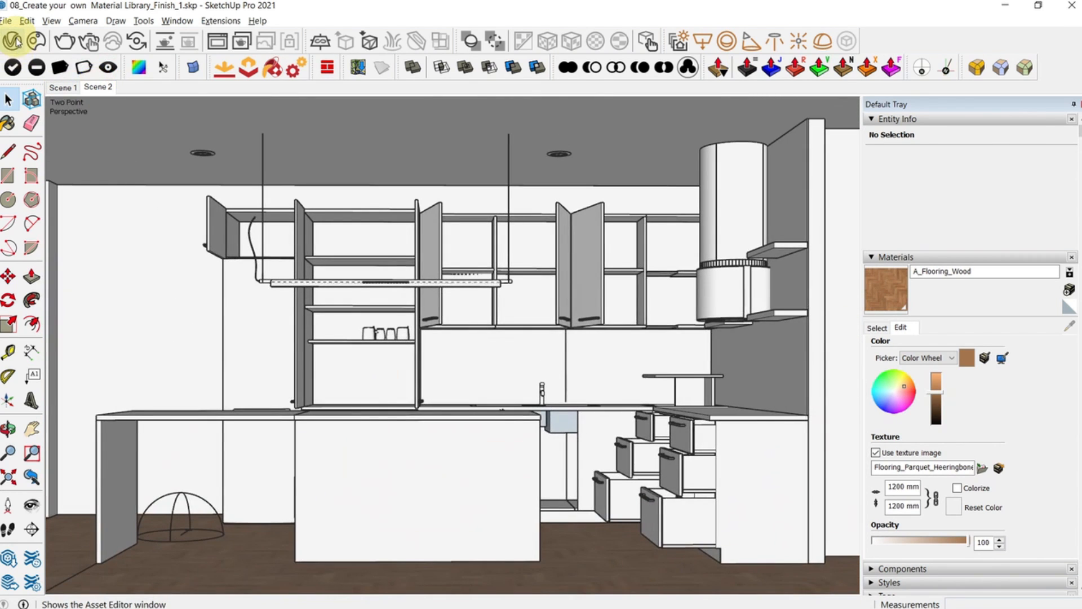
pyautogui.click(12, 41)
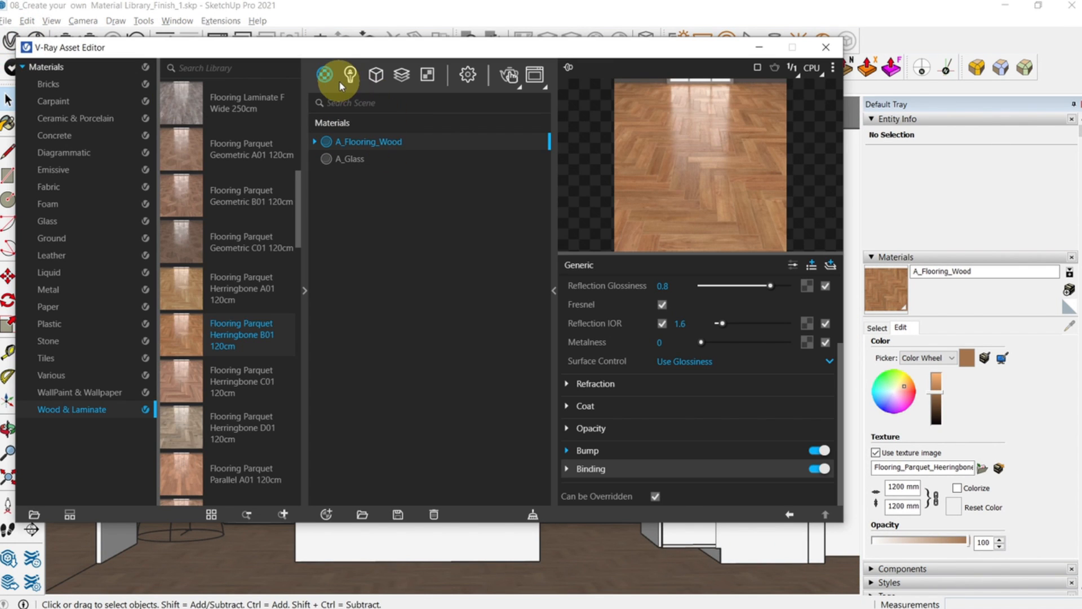
pyautogui.moveTo(348, 74)
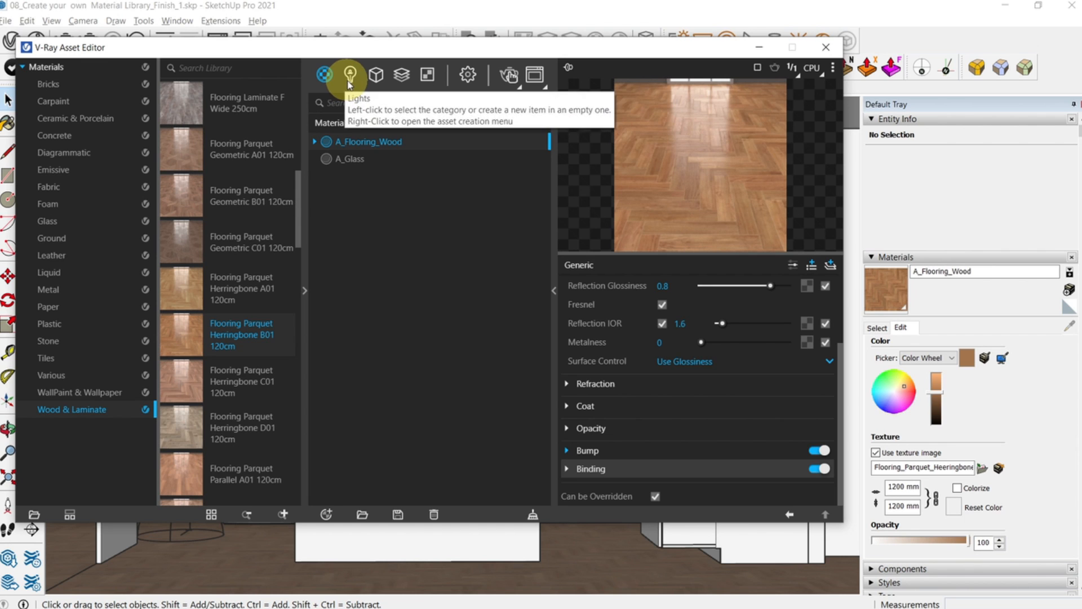
pyautogui.moveTo(350, 75)
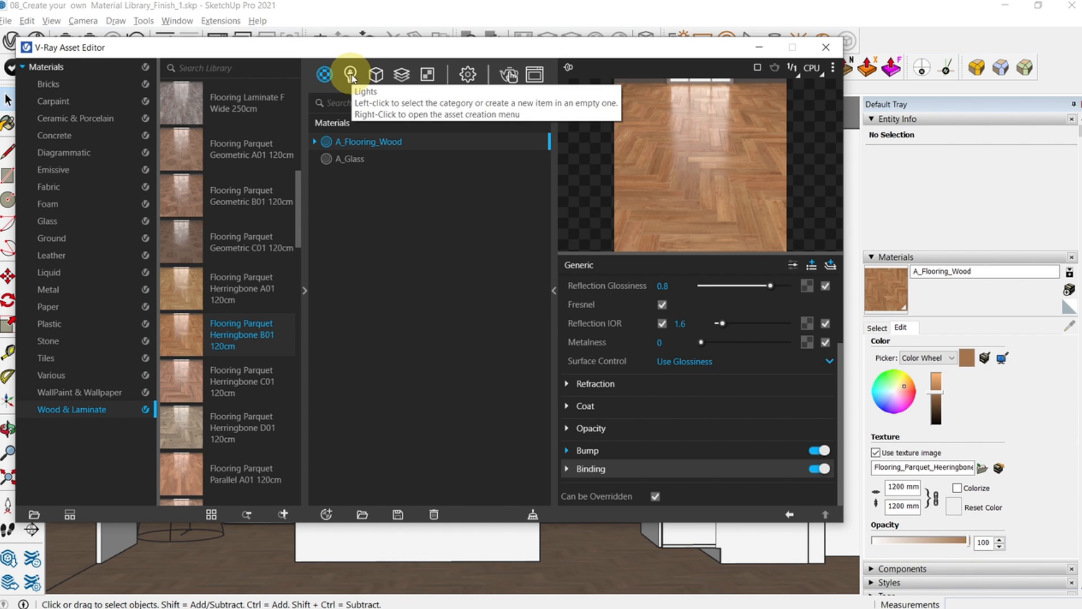
pyautogui.click(350, 73)
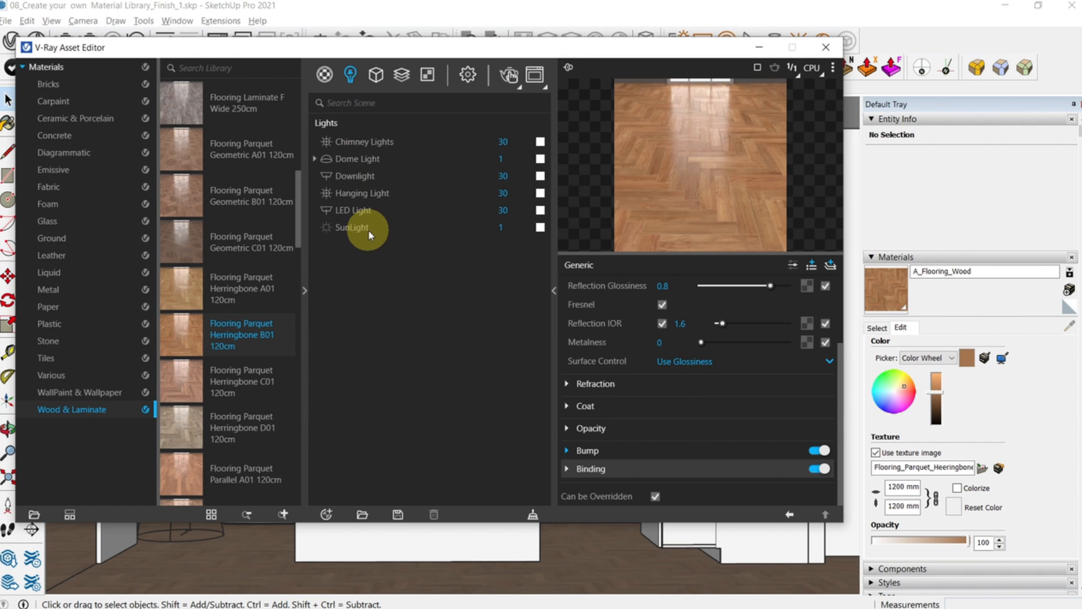
pyautogui.click(351, 228)
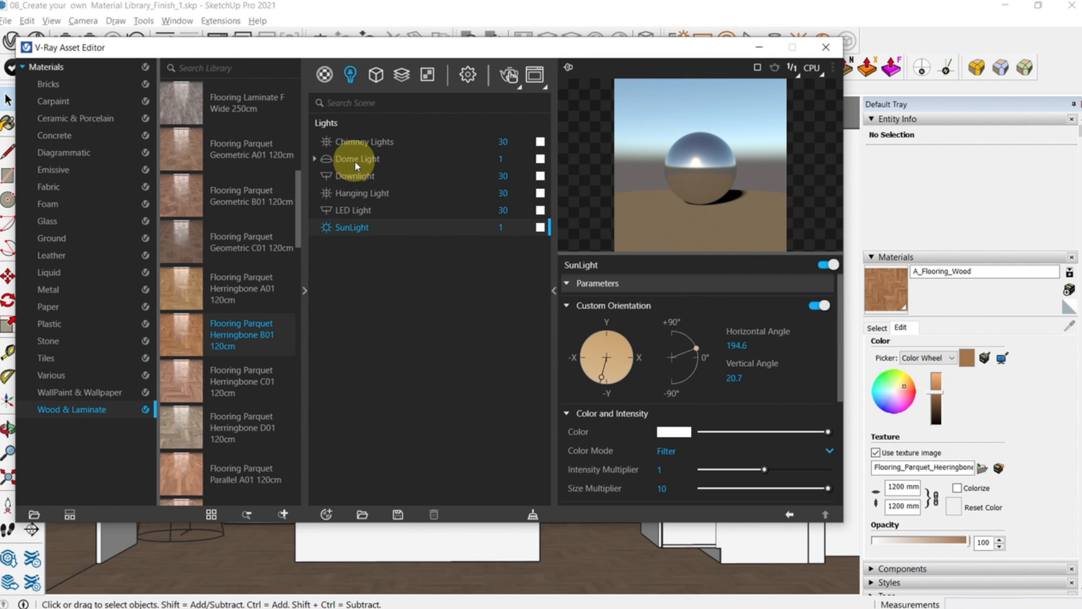
pyautogui.click(359, 158)
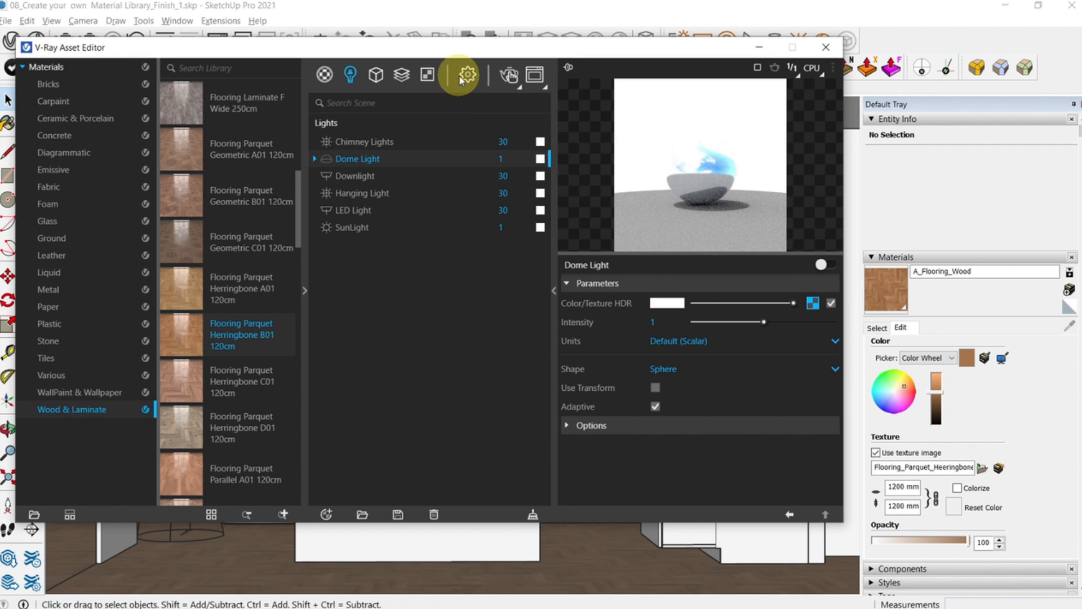
pyautogui.click(467, 74)
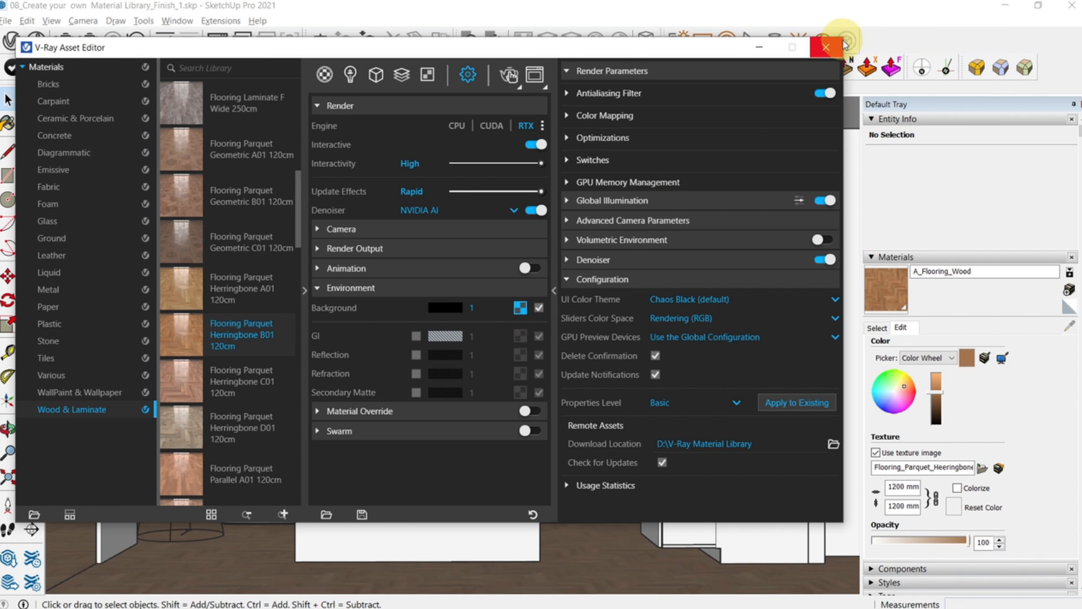
pyautogui.click(824, 47)
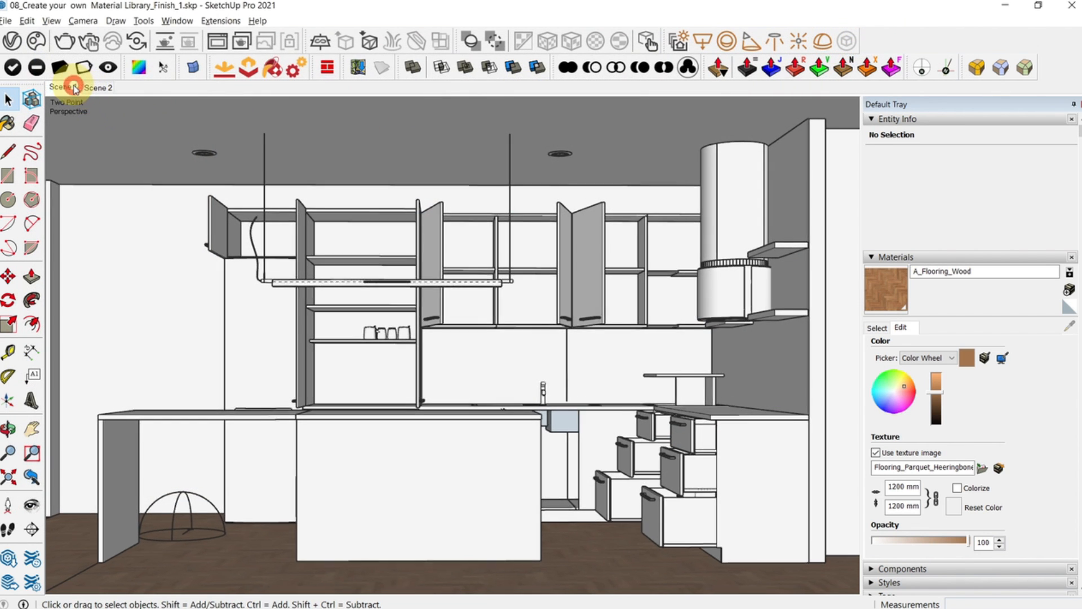
# Step: Run an interactive render, with LightMix SunLight off and Environment set to 2.0
pyautogui.click(99, 88)
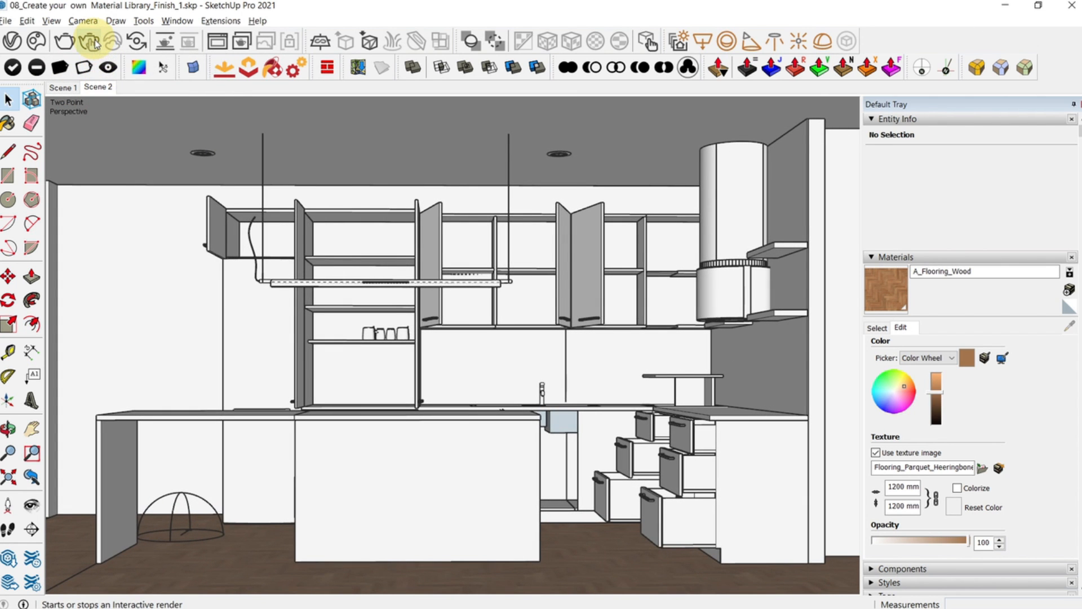
pyautogui.click(89, 41)
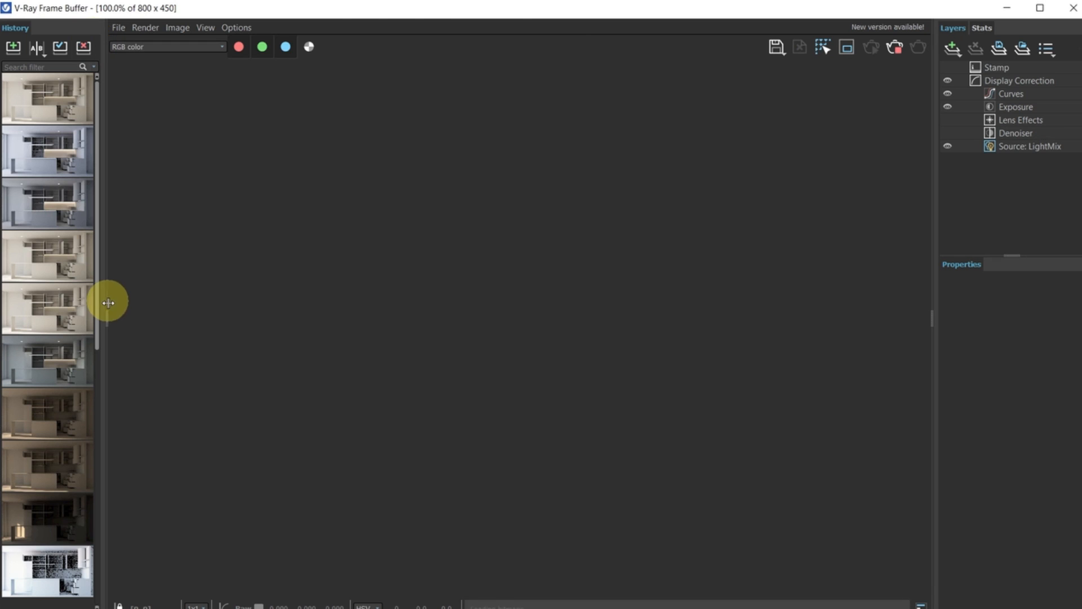
pyautogui.scroll(3)
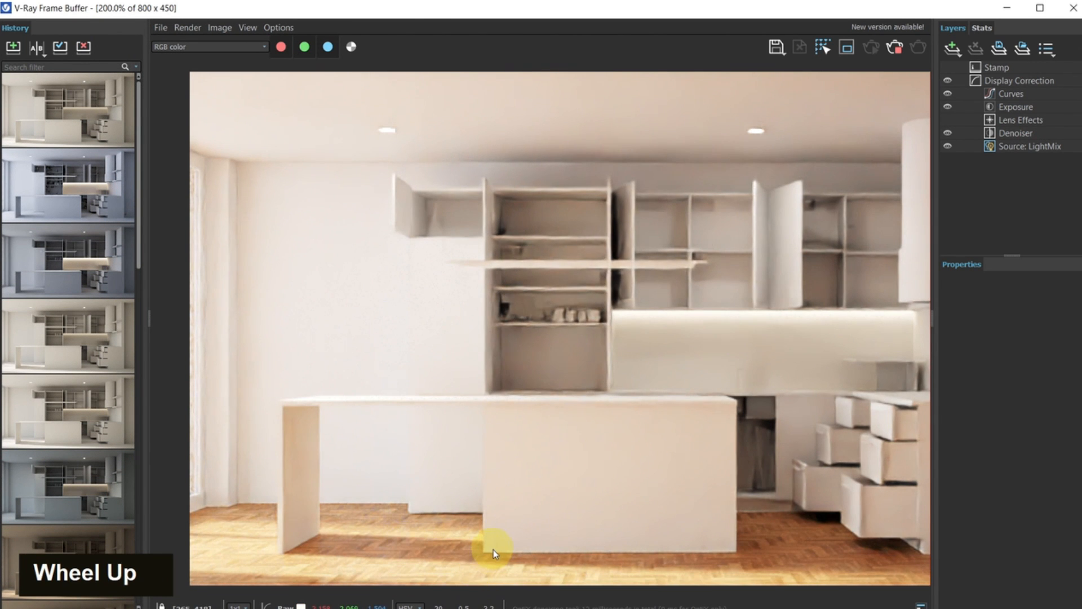
pyautogui.scroll(-3)
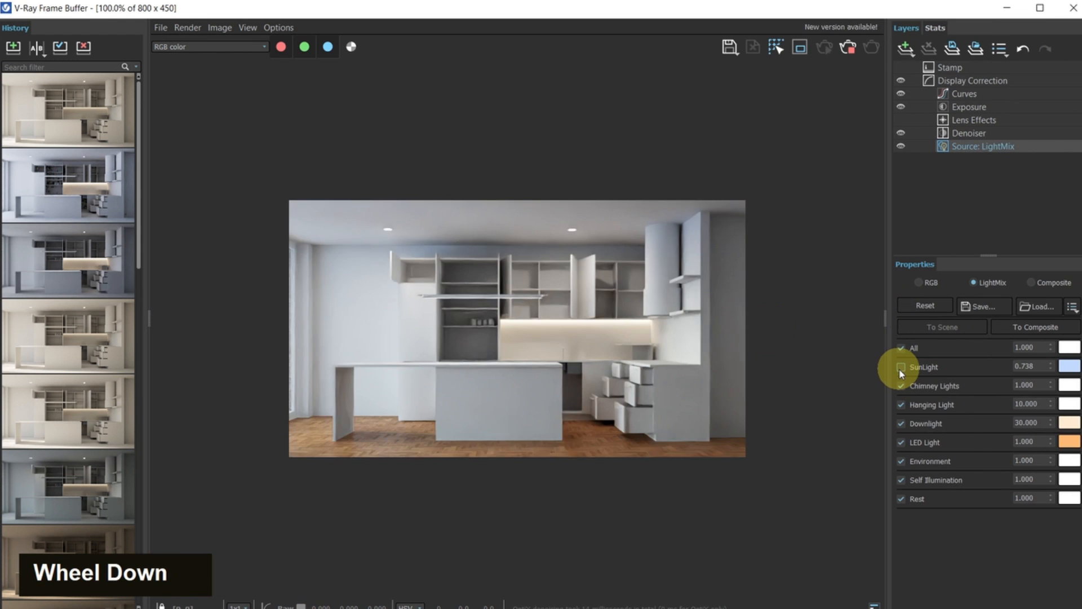
pyautogui.click(900, 367)
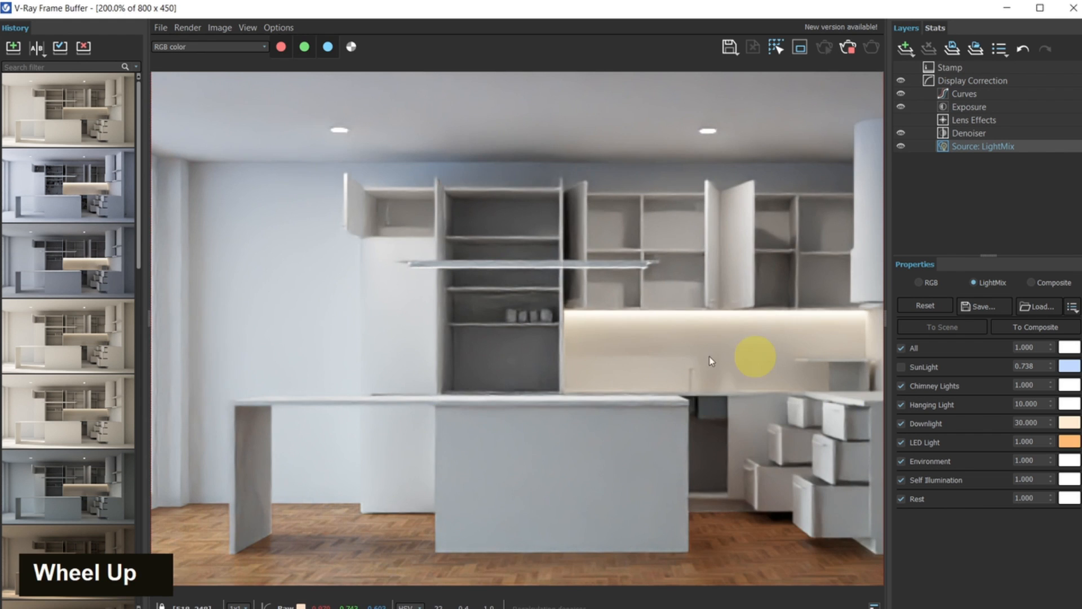
pyautogui.scroll(-3)
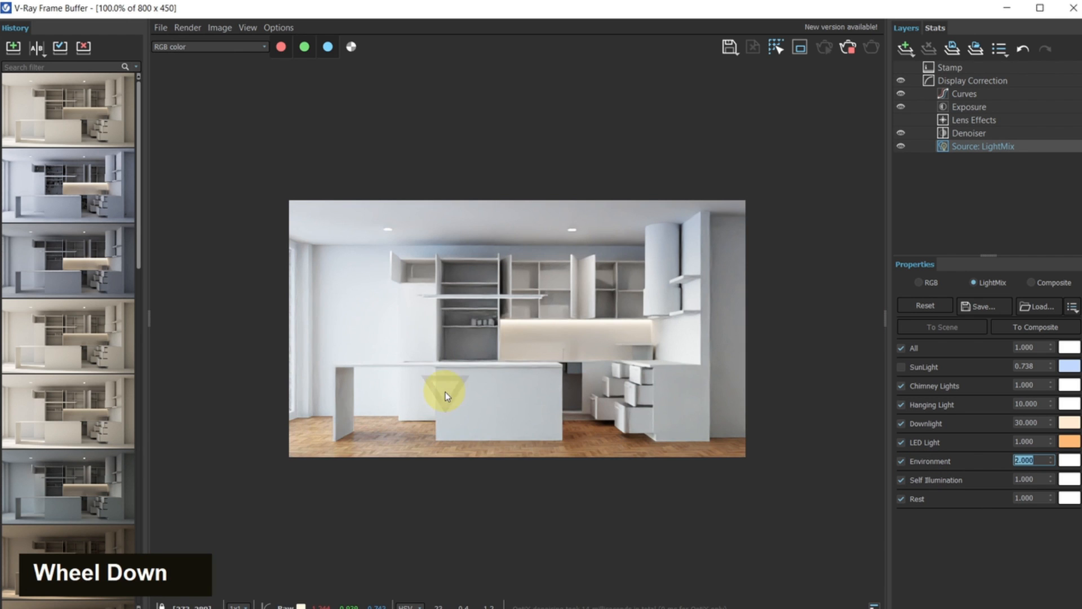
pyautogui.moveTo(510, 309)
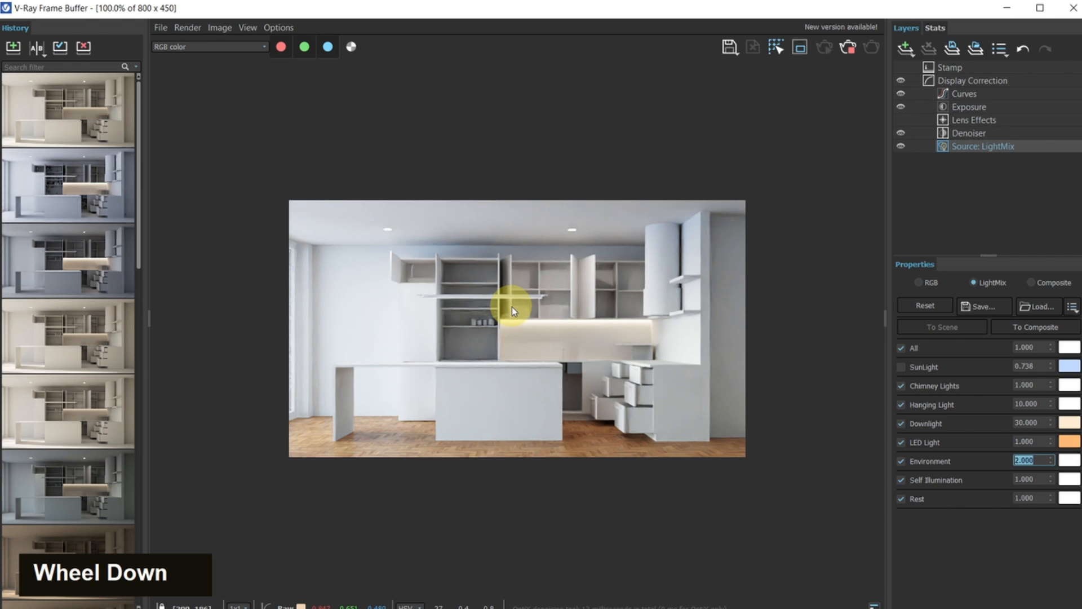
pyautogui.scroll(-3)
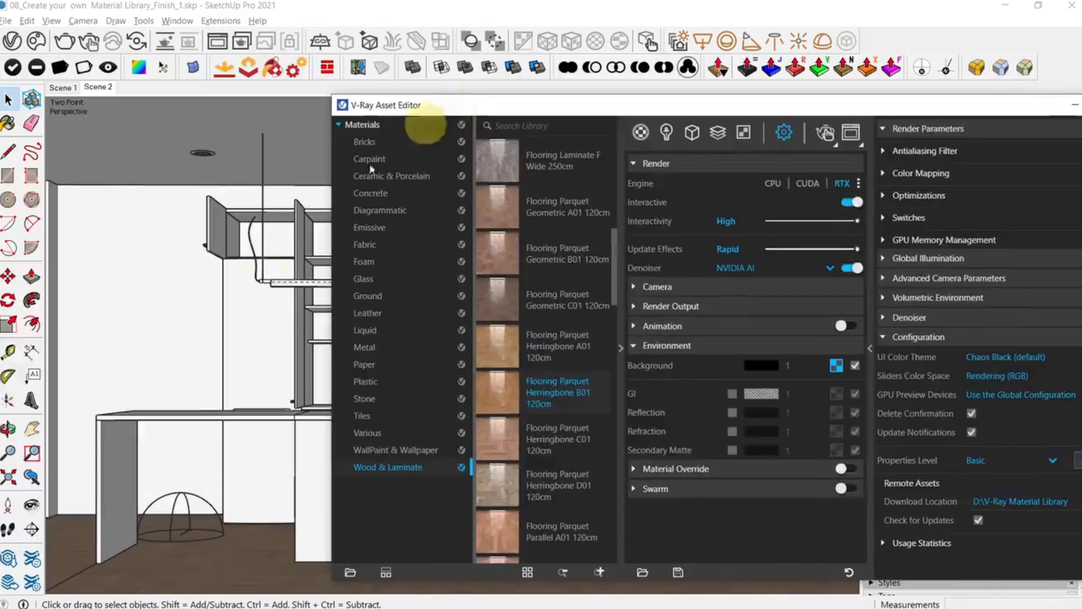
pyautogui.moveTo(273, 351)
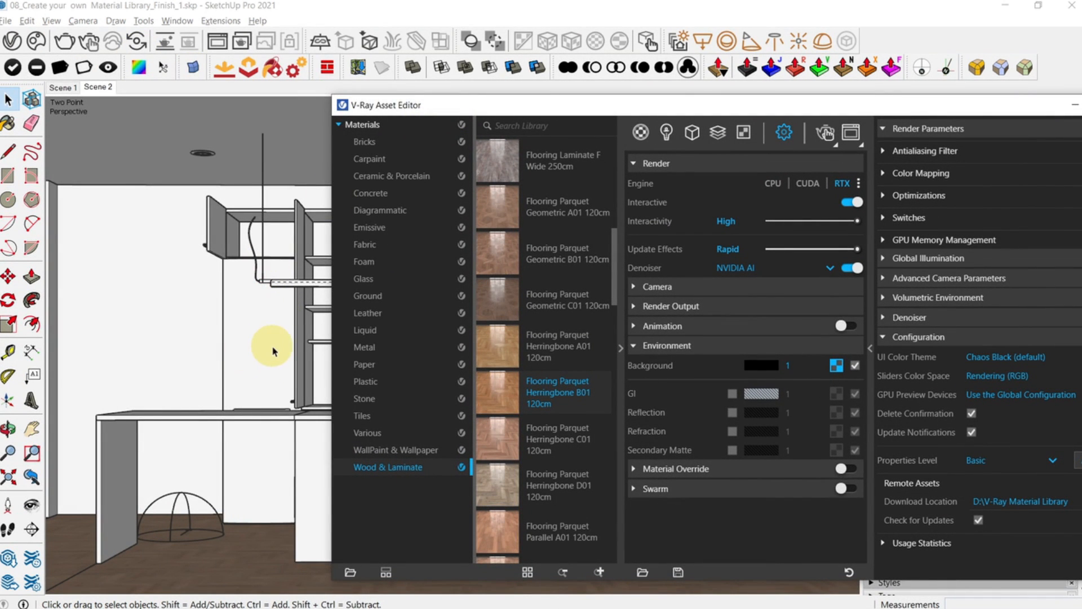
pyautogui.moveTo(428, 243)
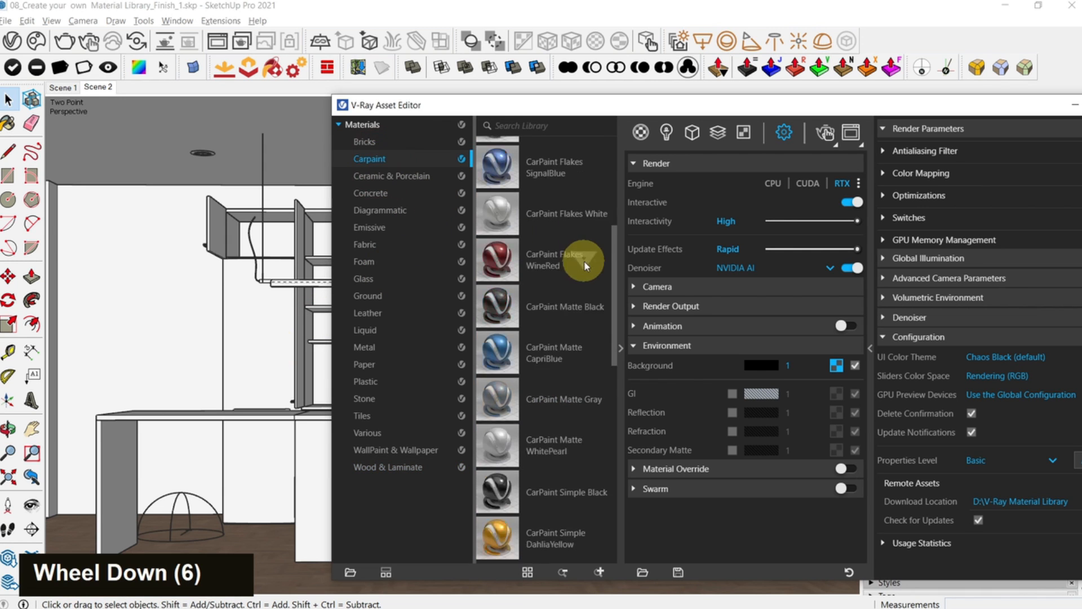
# Step: Add CarPaint Flakes Gray from the Carpaint library and drag the Asset Editor off the model
pyautogui.scroll(-3)
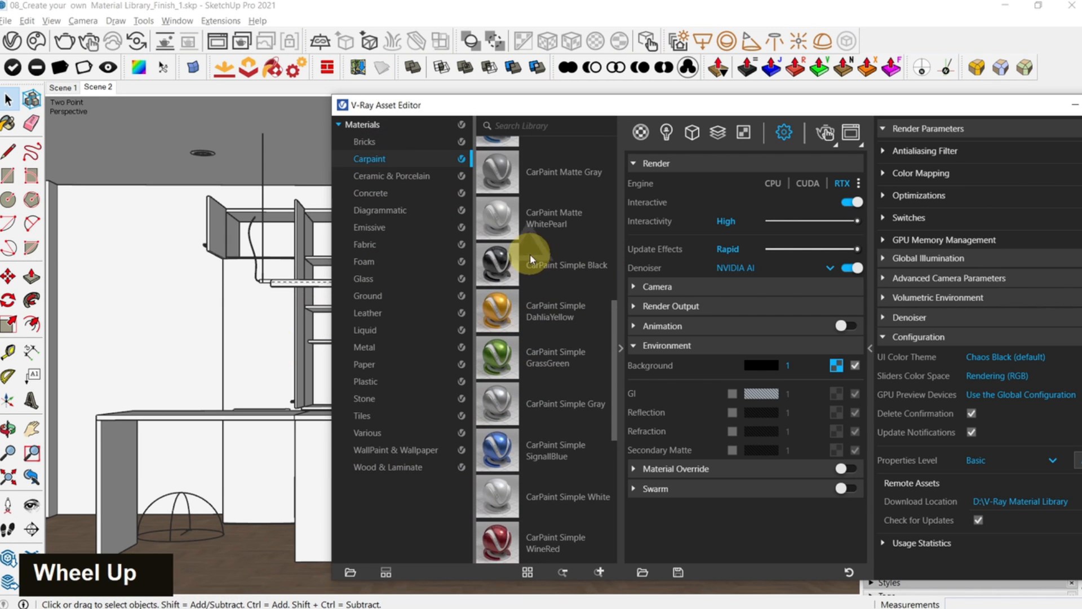
pyautogui.scroll(-3)
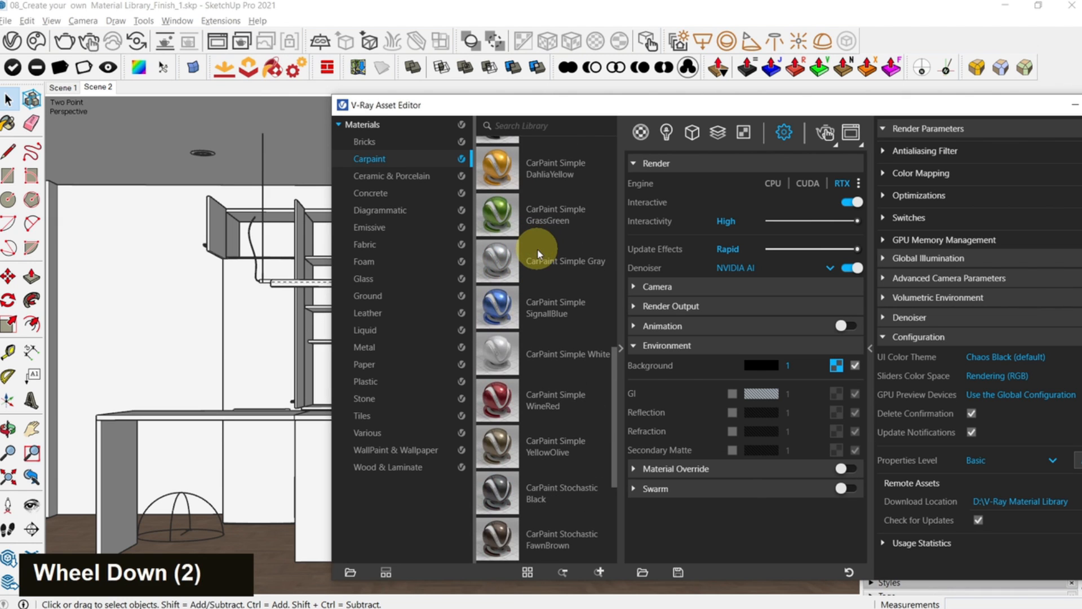
pyautogui.scroll(-3)
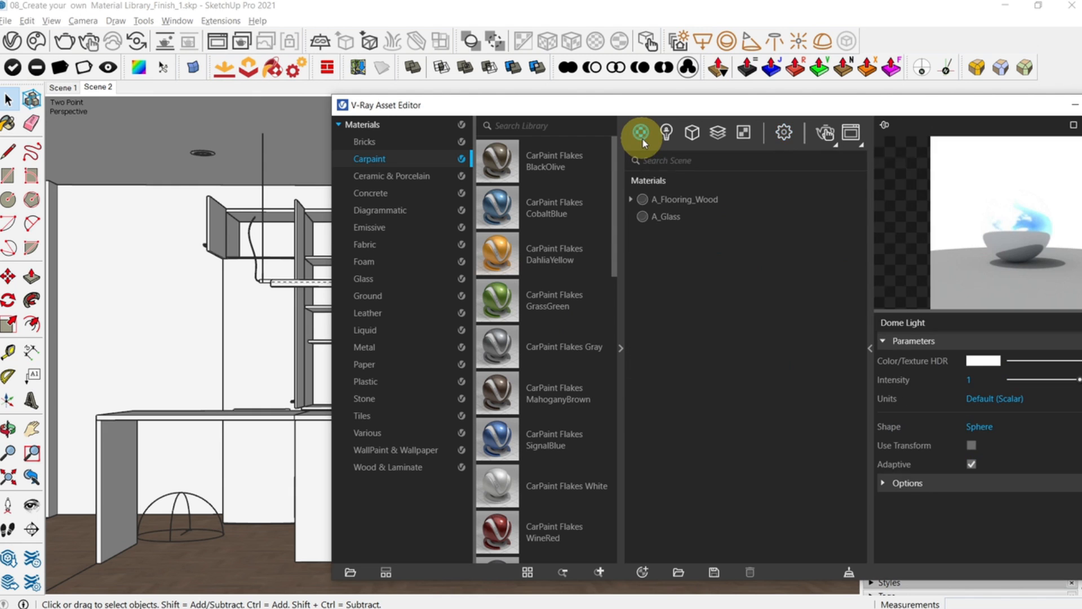
pyautogui.moveTo(489, 353)
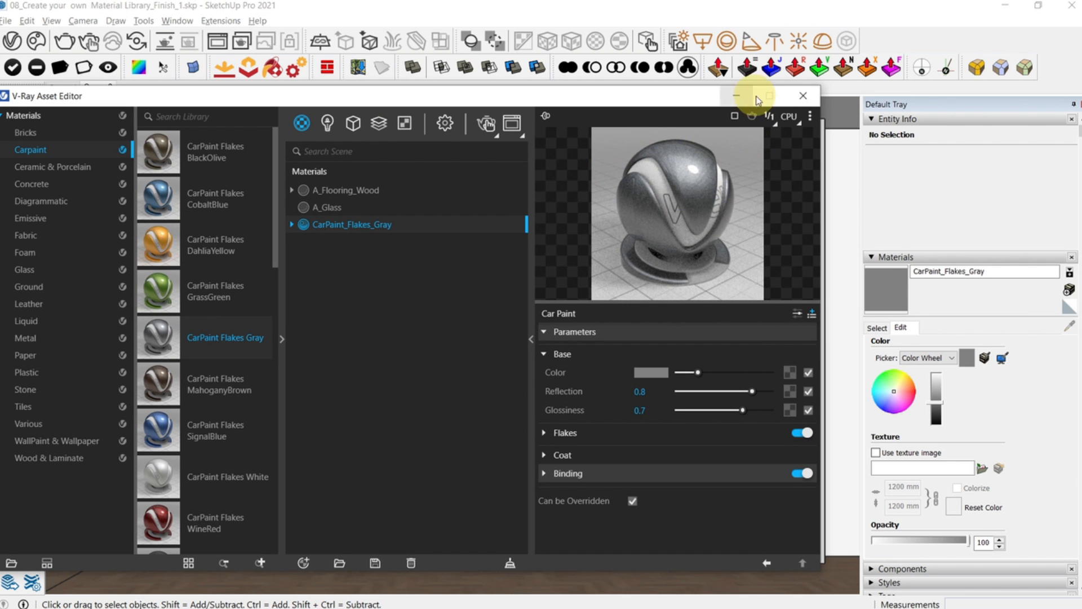
pyautogui.moveTo(756, 96); pyautogui.dragTo(613, 123)
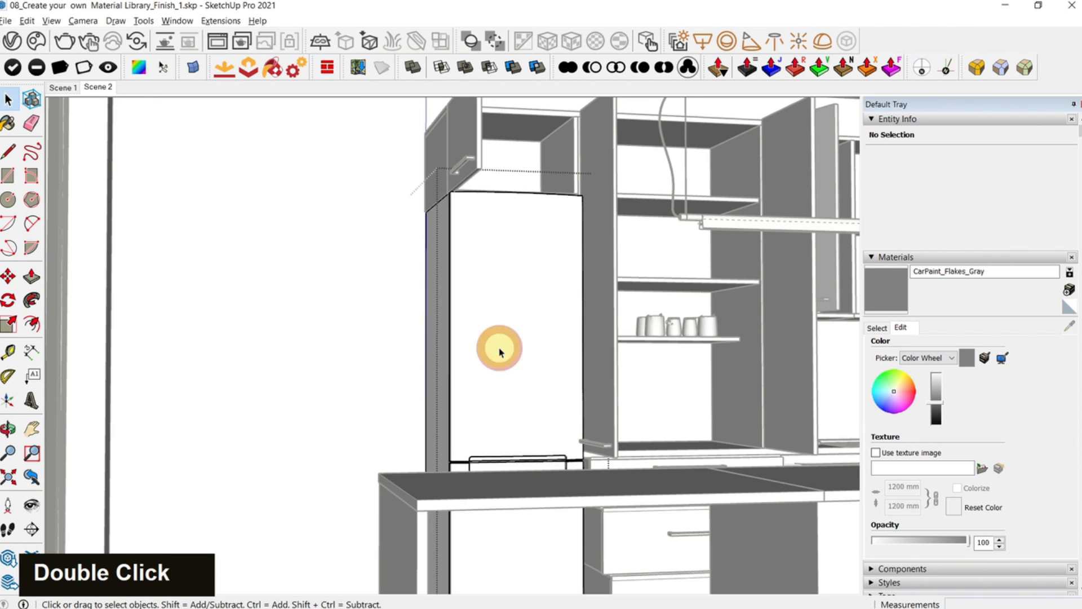
# Step: Paint the fridge group with CarPaint_Flakes_Gray, then return to the Scene 2 view
pyautogui.doubleClick(499, 348)
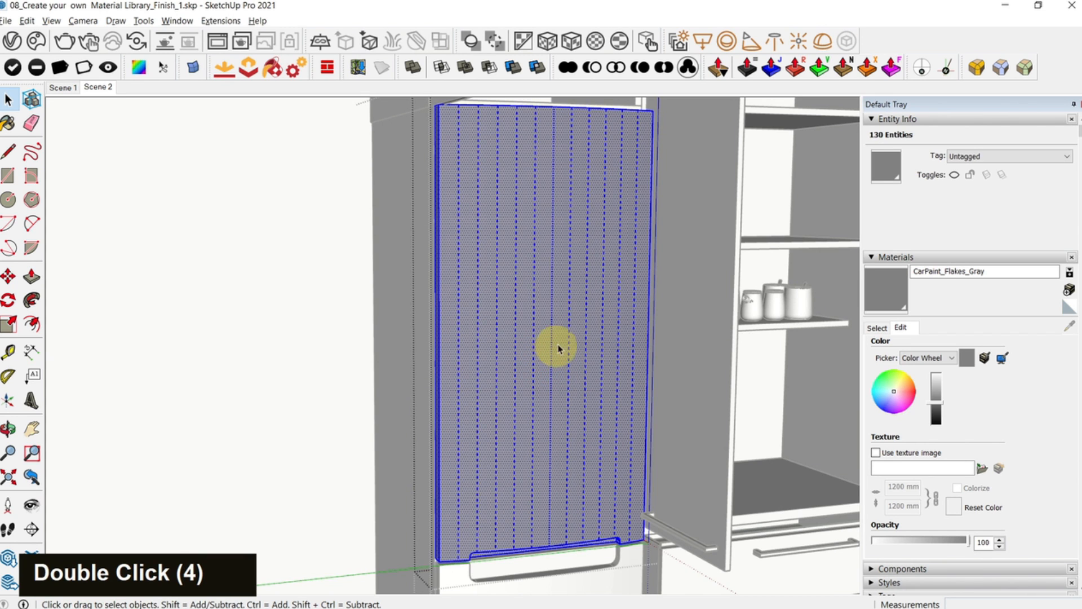
pyautogui.moveTo(547, 40)
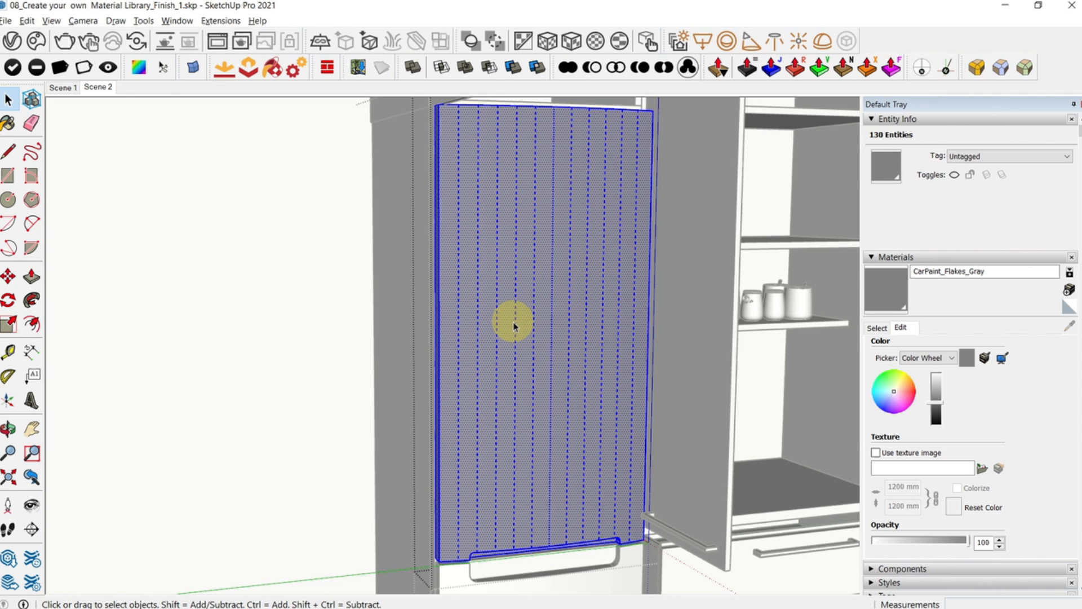
pyautogui.moveTo(575, 359)
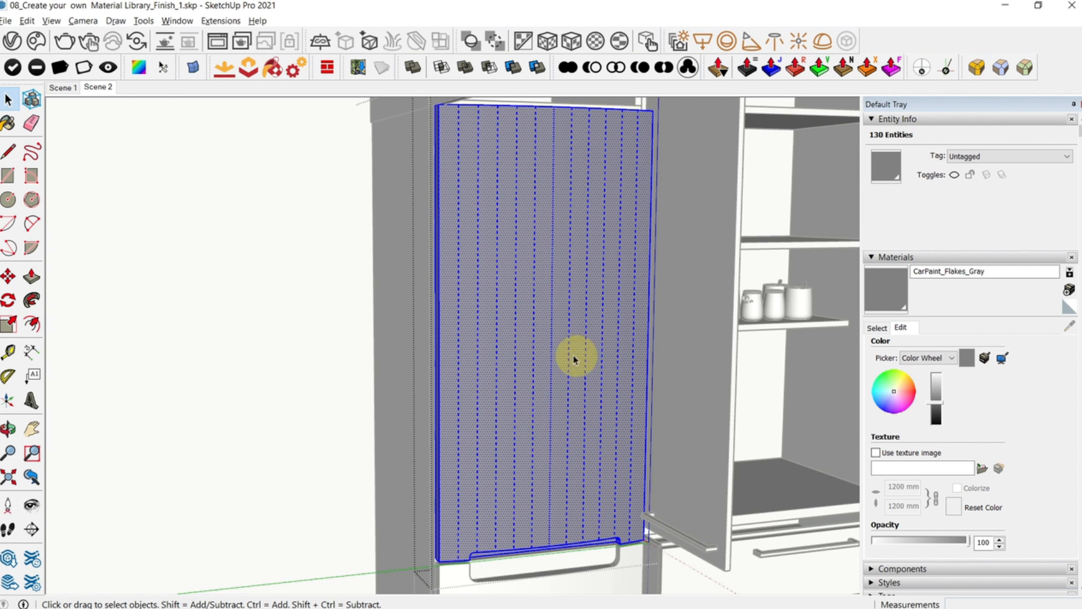
pyautogui.moveTo(528, 248)
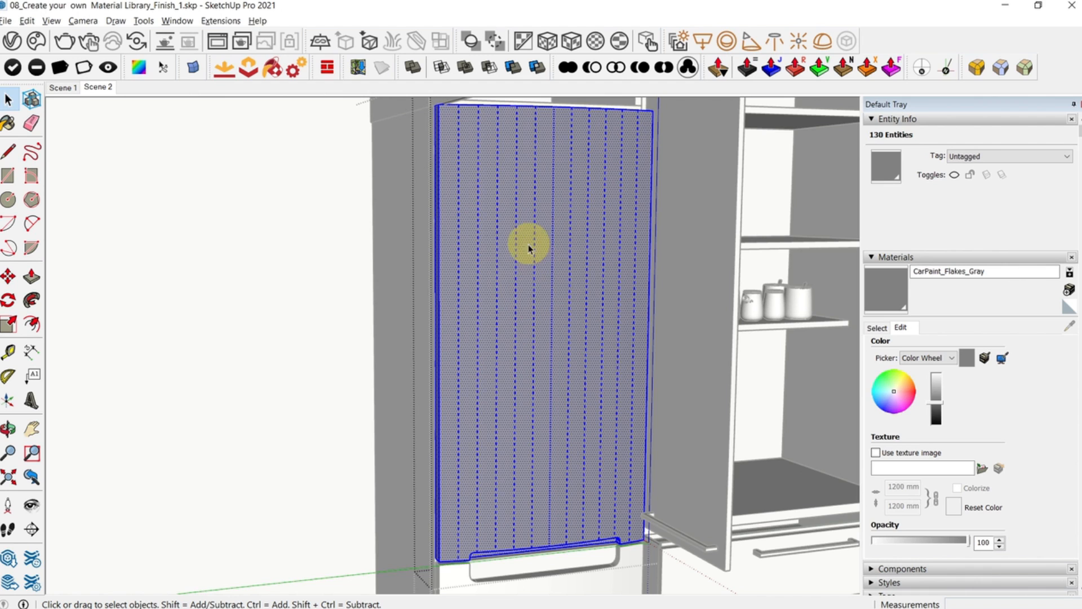
pyautogui.moveTo(547, 42)
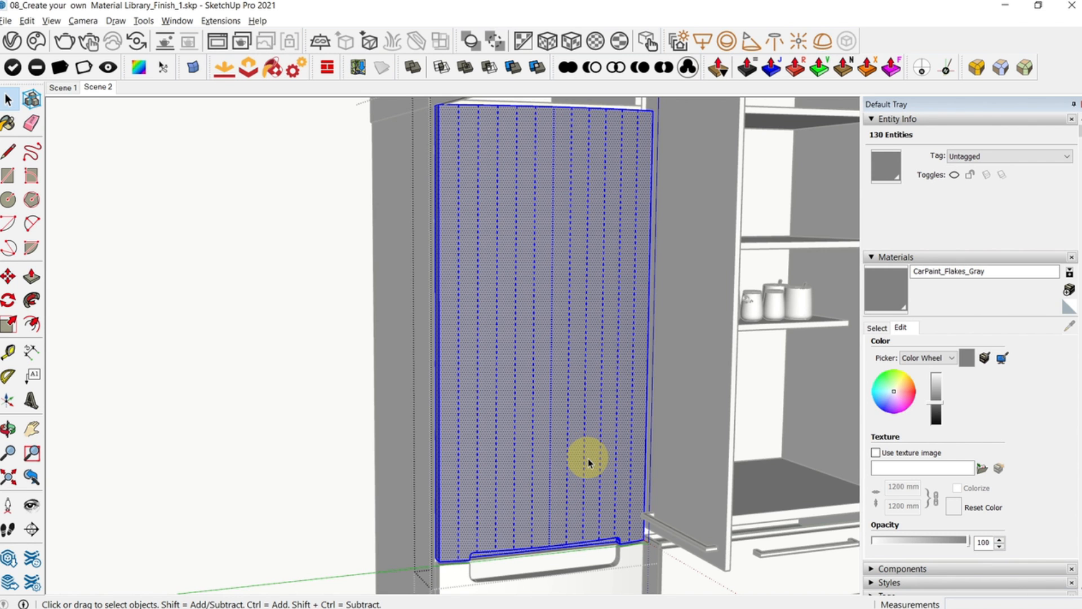
pyautogui.moveTo(579, 471)
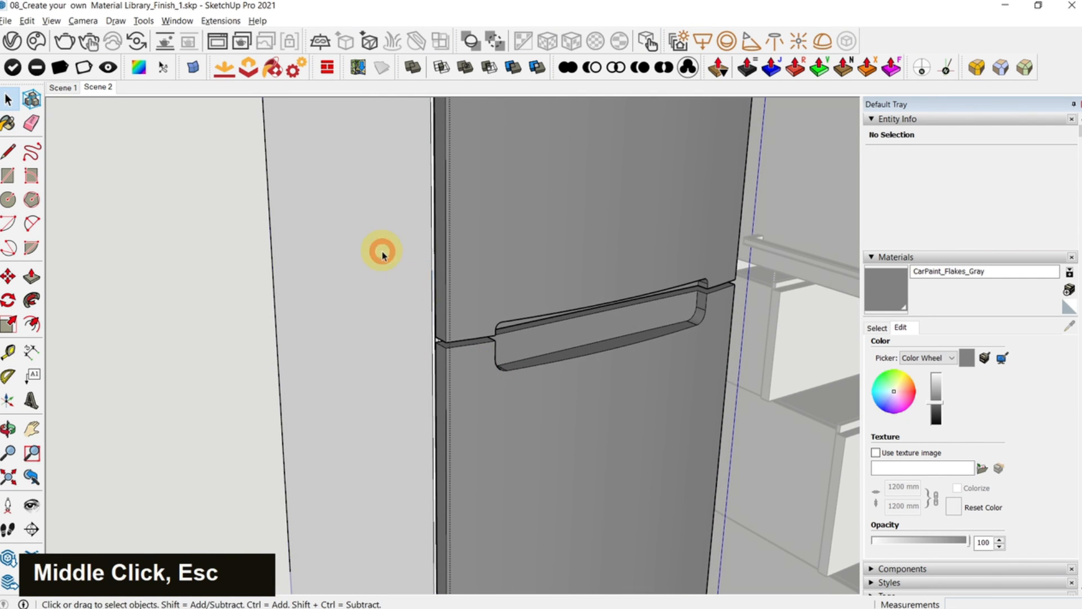
pyautogui.scroll(-3)
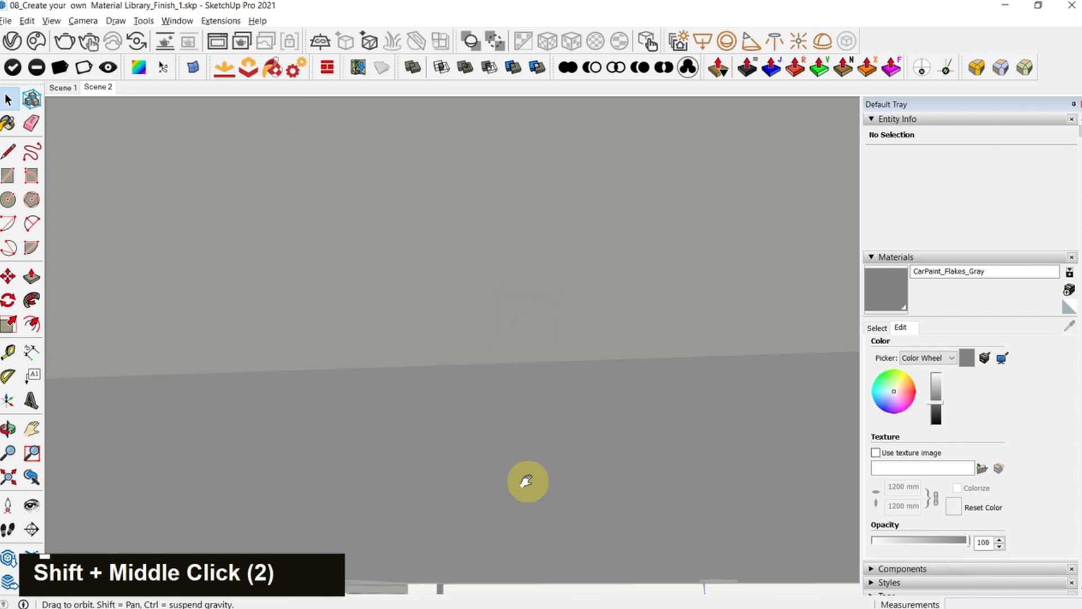
pyautogui.scroll(-3)
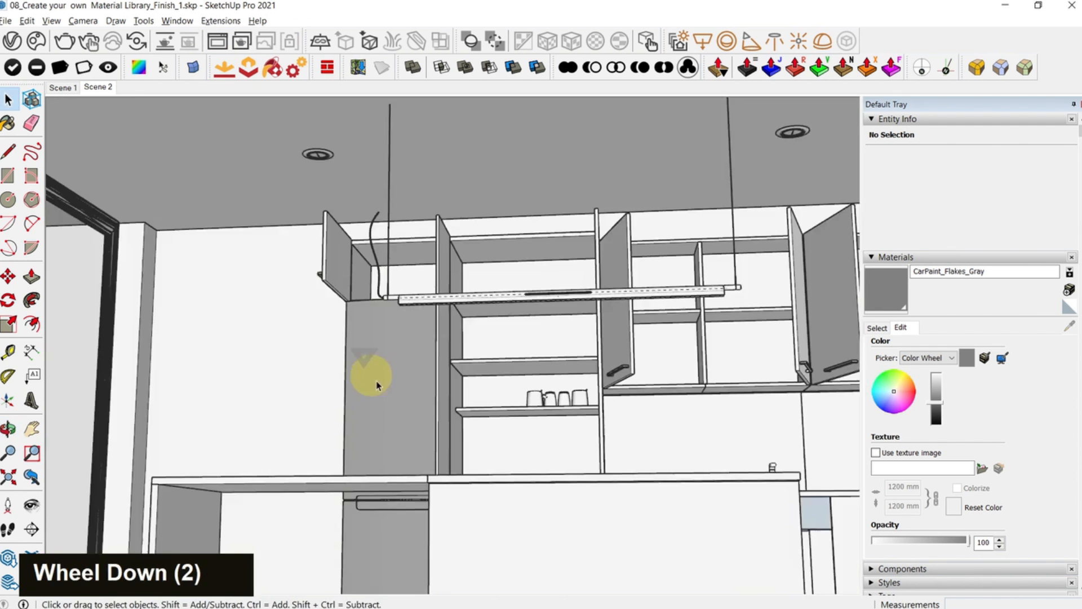
pyautogui.click(98, 88)
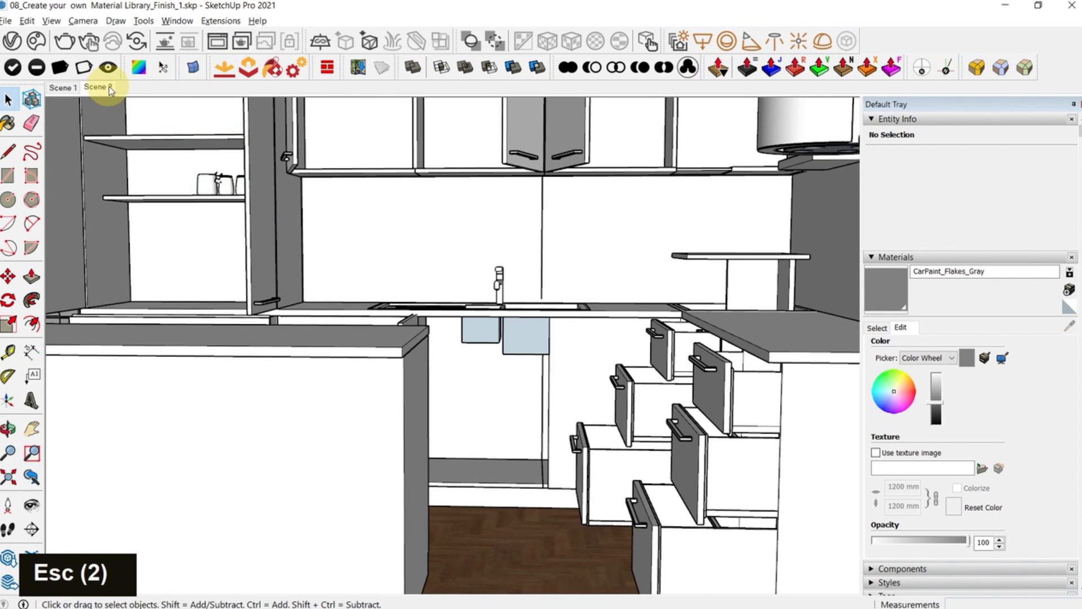
# Step: Zoom in and out on the Frame Buffer render to inspect the car-paint fridge
pyautogui.click(96, 87)
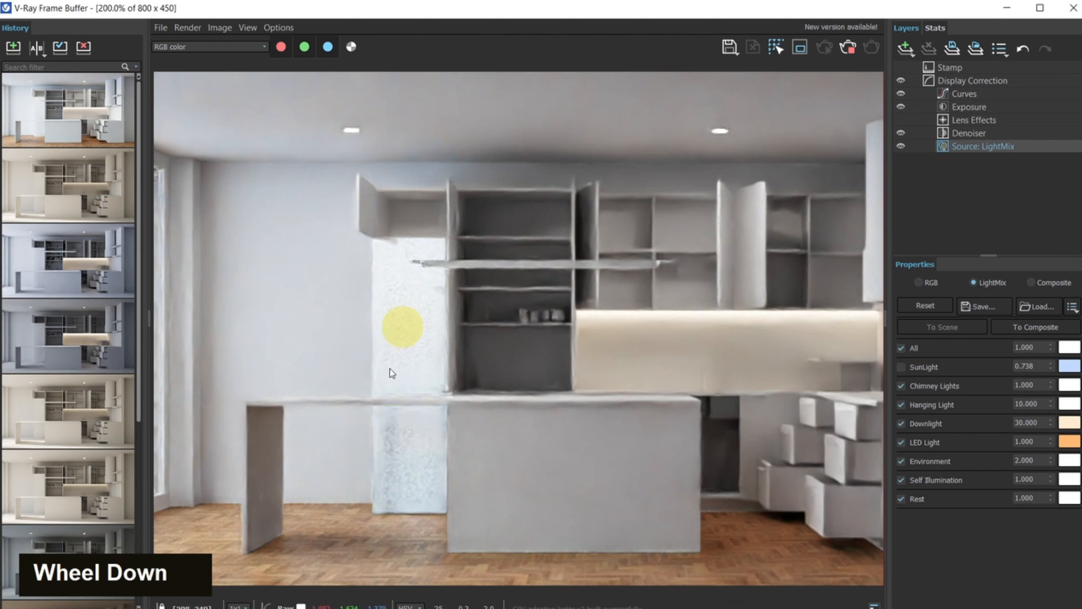
pyautogui.scroll(3)
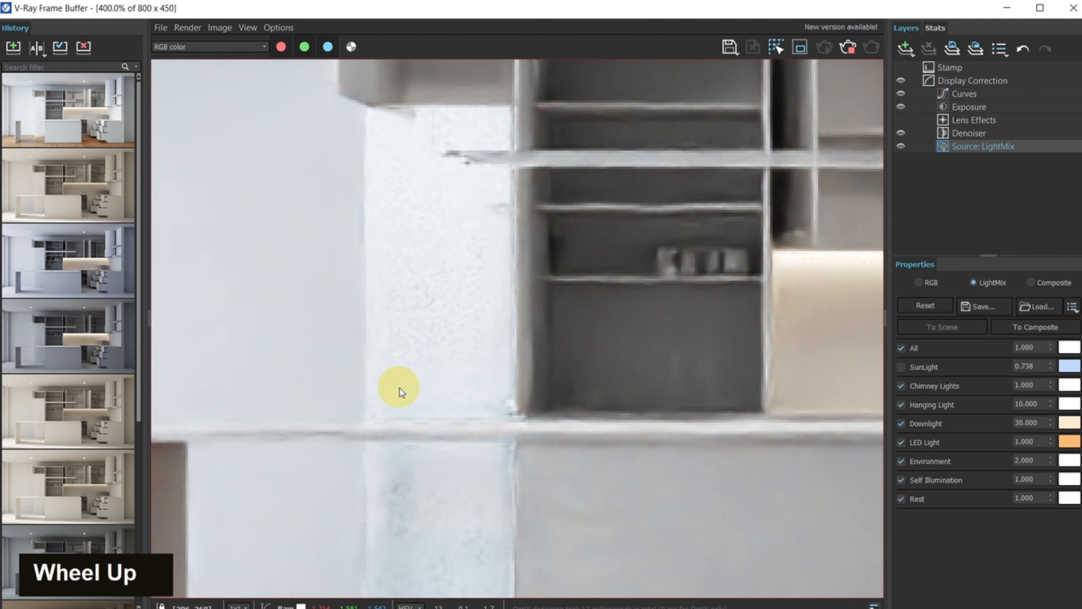
pyautogui.scroll(-3)
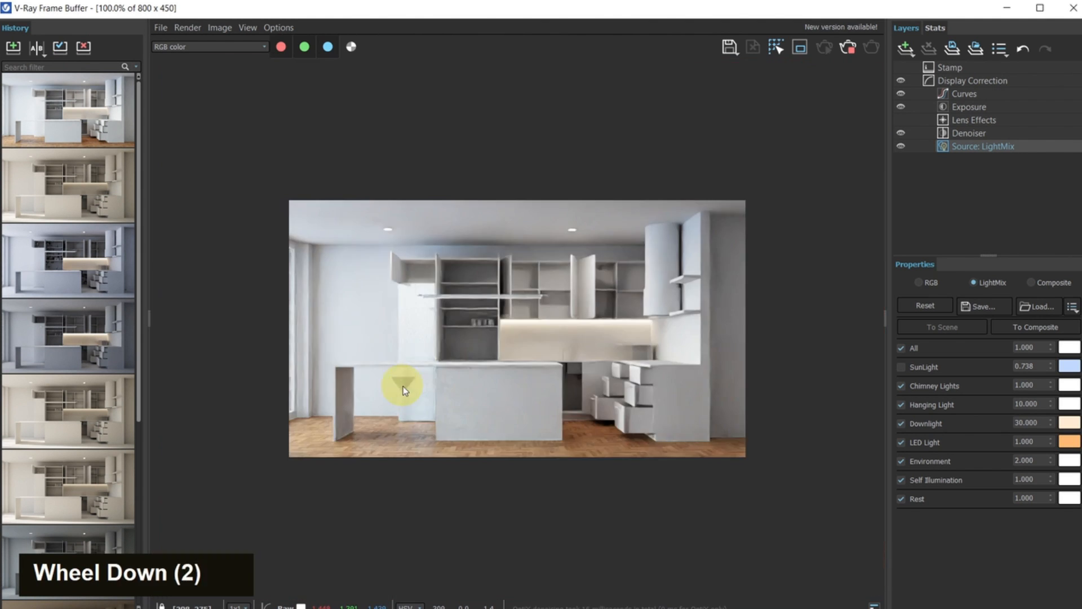
pyautogui.scroll(3)
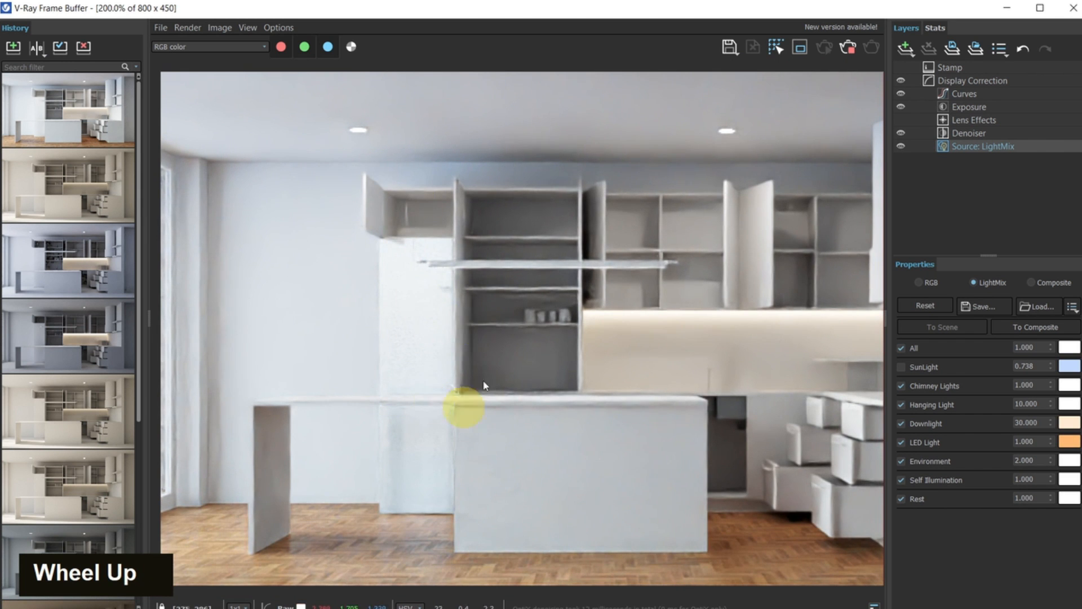
pyautogui.scroll(-3)
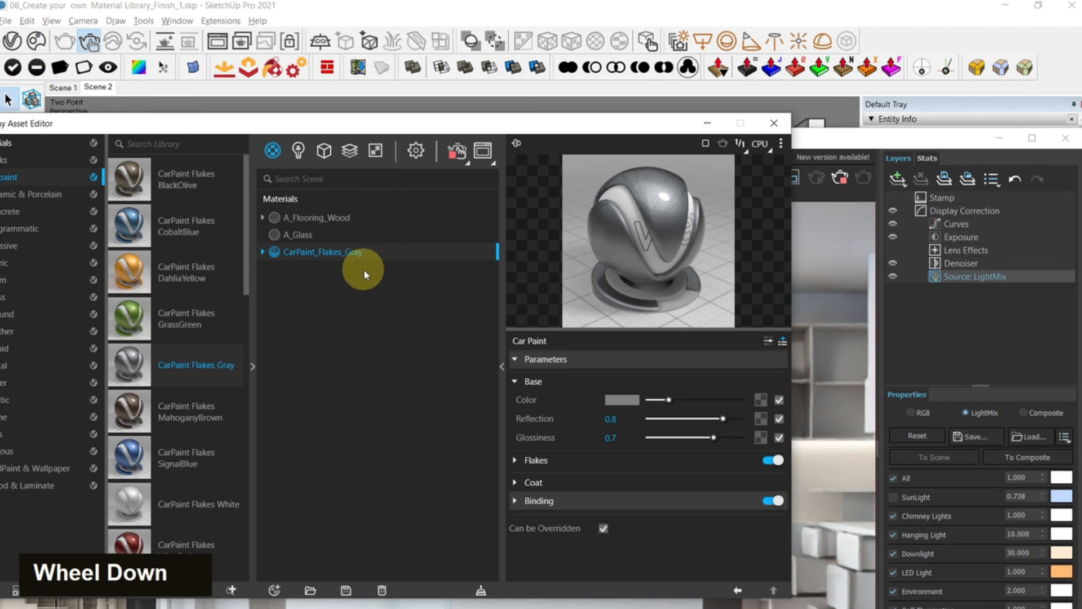
# Step: Lower the CarPaint_Flakes_Gray Reflection slider from 0.8 to 0.55
pyautogui.moveTo(724, 419); pyautogui.dragTo(714, 419)
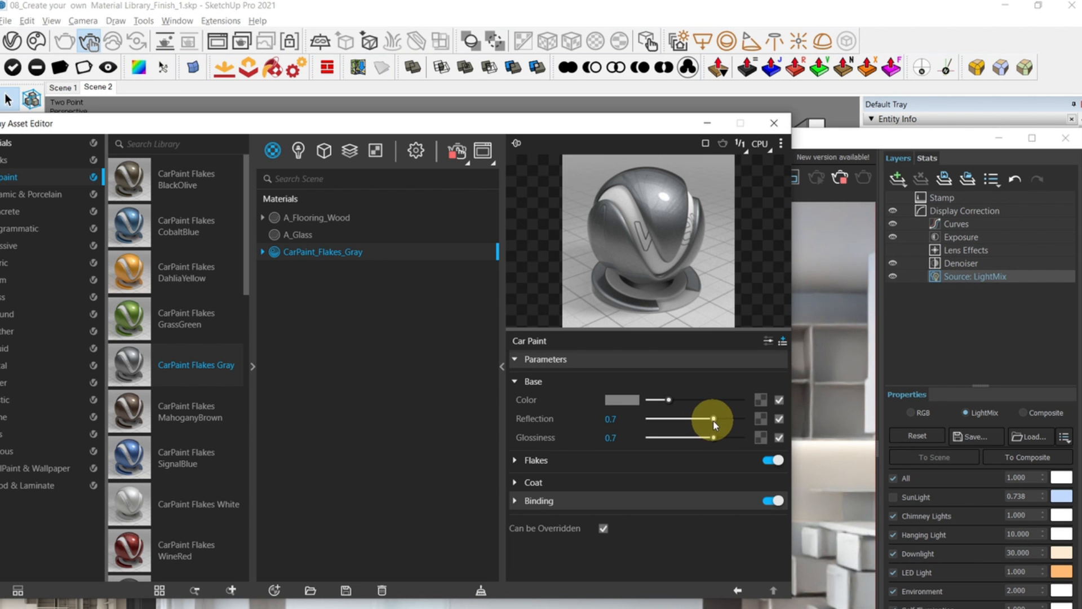
pyautogui.moveTo(713, 419); pyautogui.dragTo(698, 419)
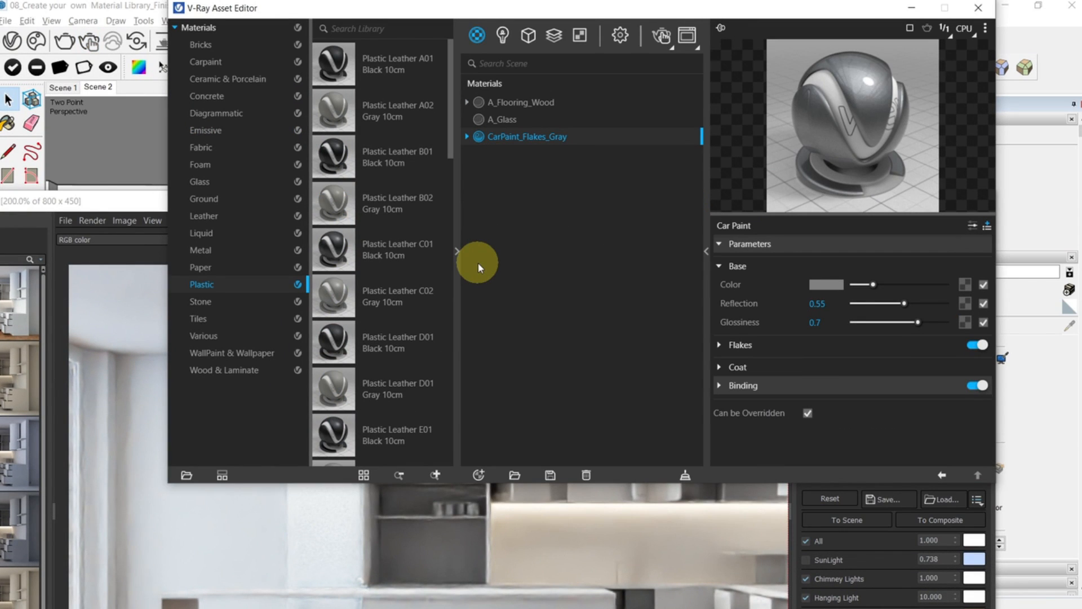
pyautogui.moveTo(245, 200)
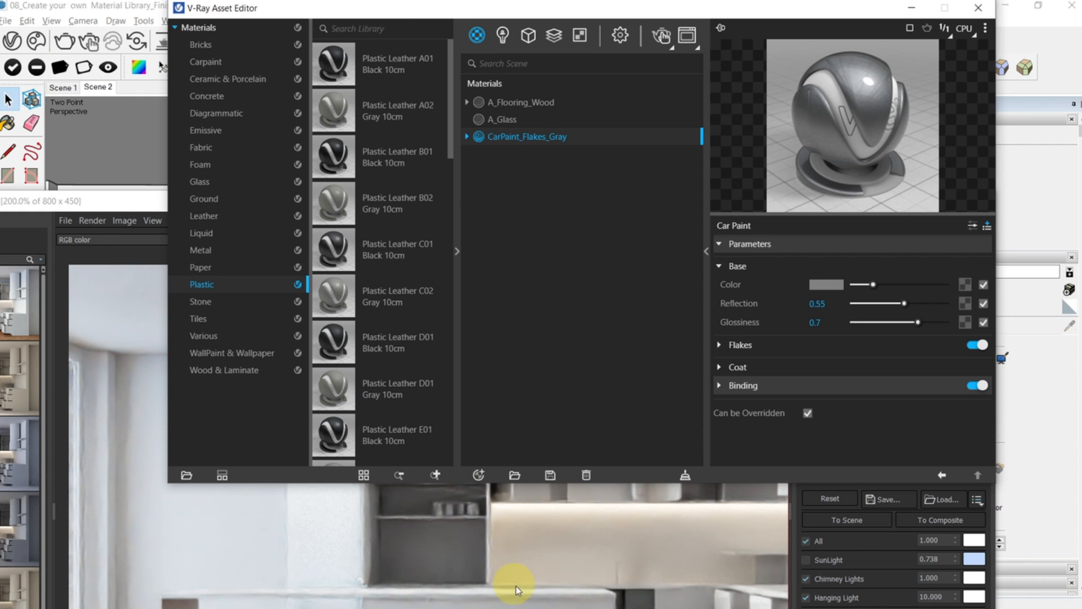
pyautogui.moveTo(507, 535)
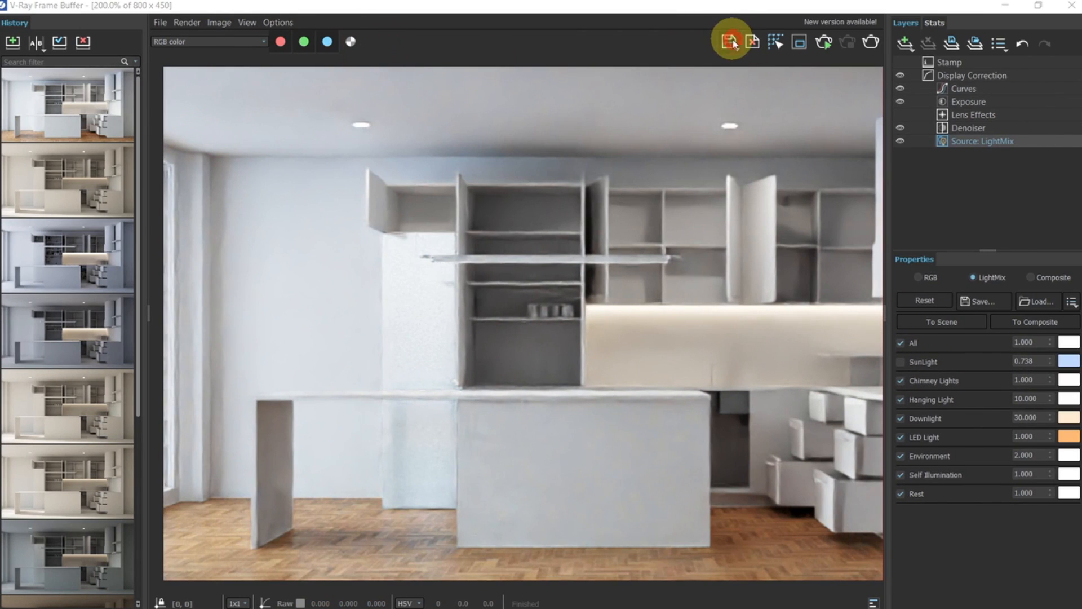
# Step: Cancel the Frame Buffer's Save image dialog and zoom out to the whole render
pyautogui.click(731, 41)
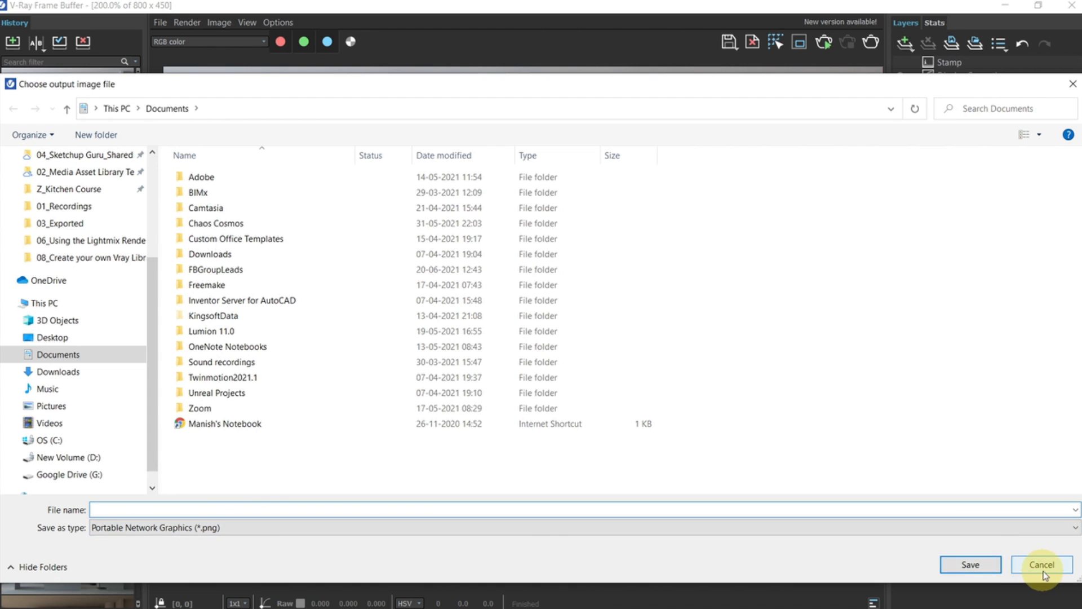
pyautogui.click(1041, 565)
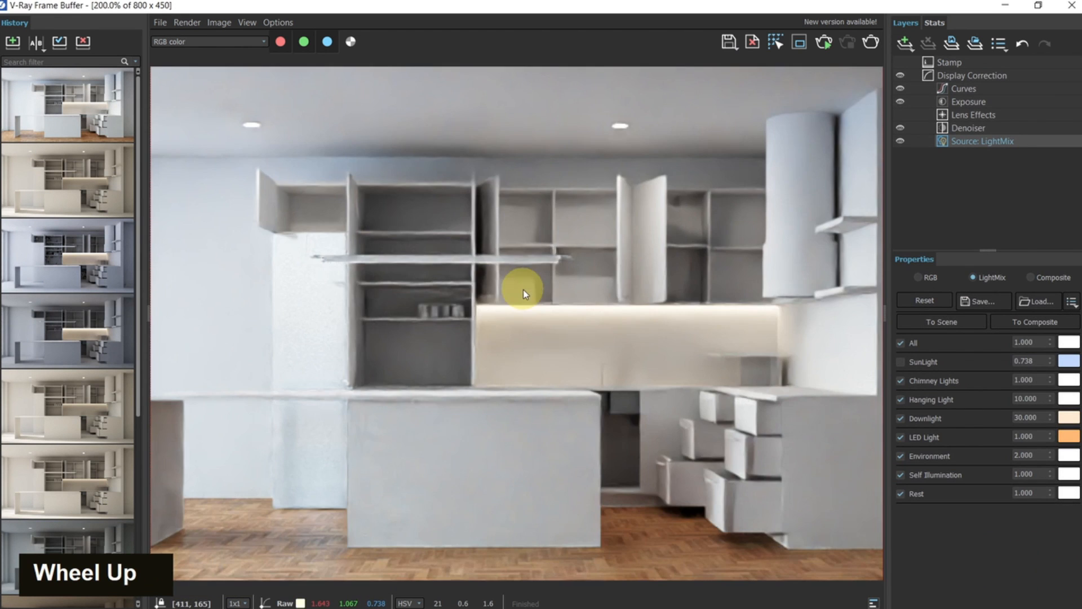
pyautogui.scroll(-3)
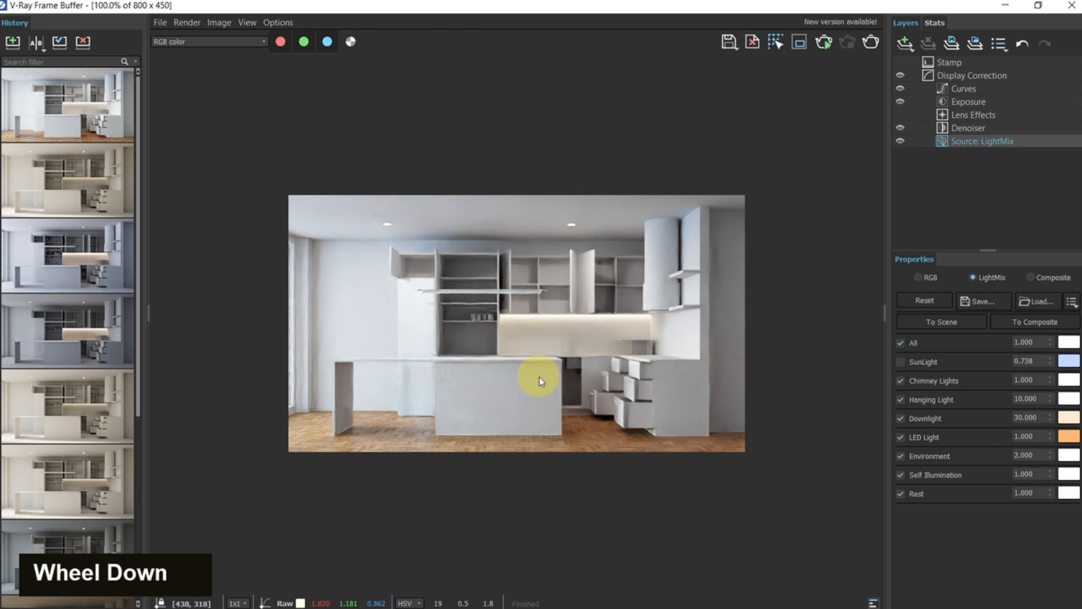
pyautogui.scroll(-3)
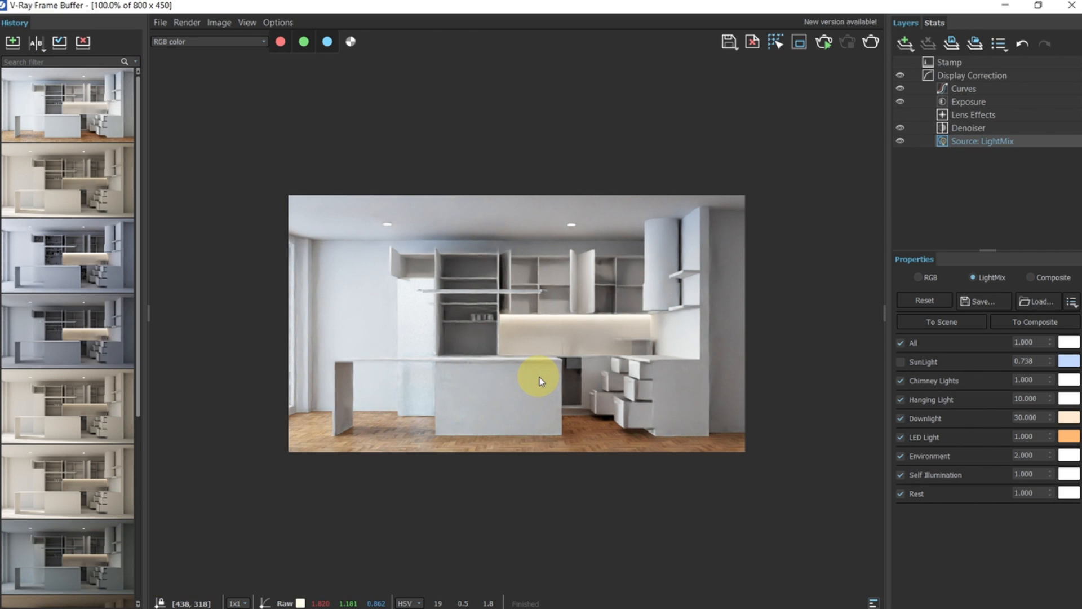
pyautogui.moveTo(545, 362)
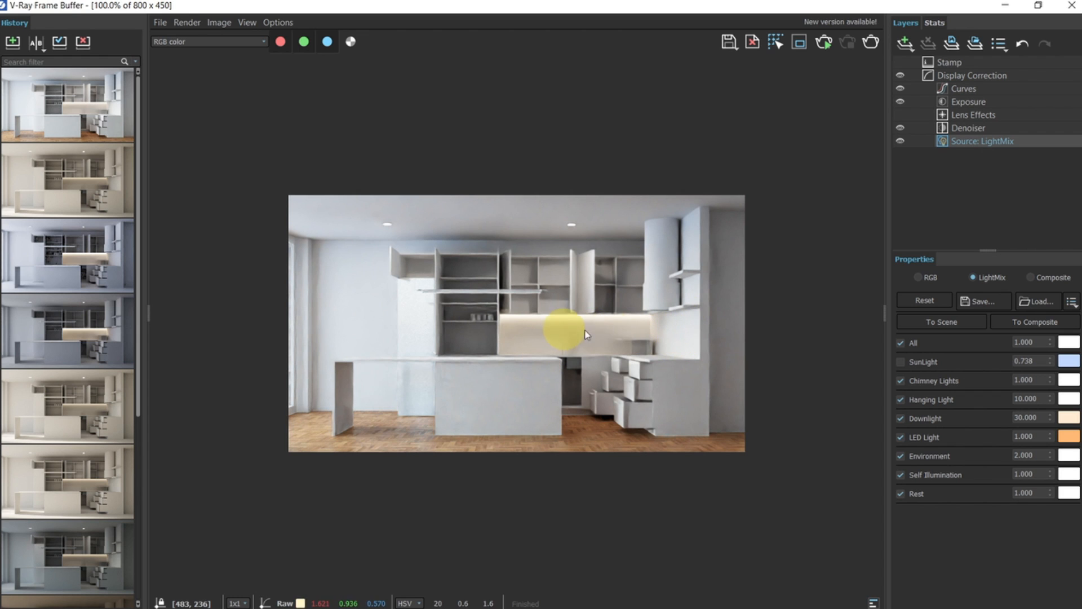
pyautogui.moveTo(483, 336)
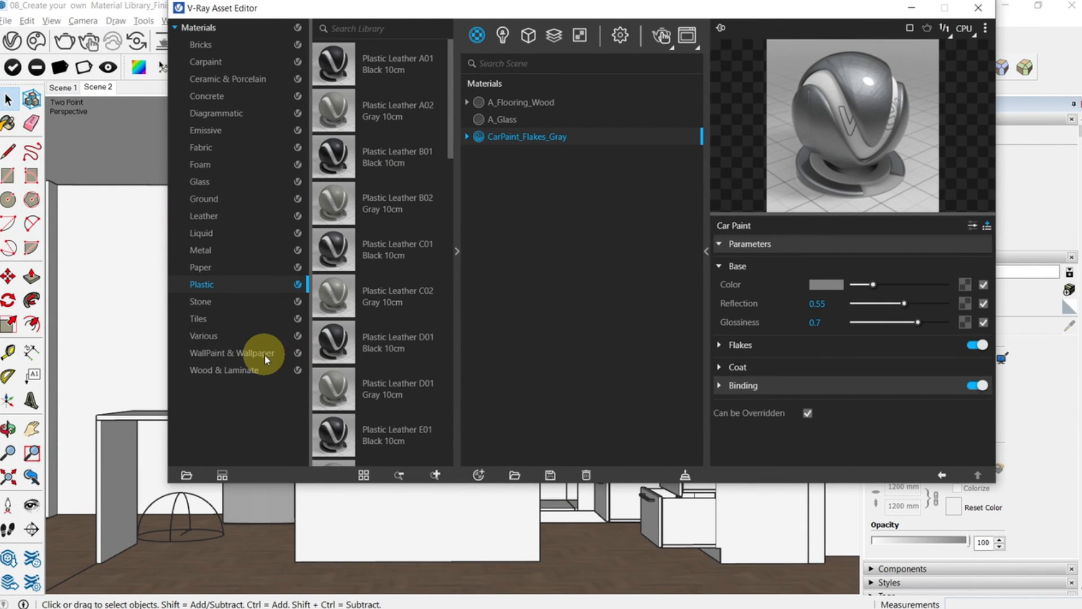
pyautogui.moveTo(242, 353)
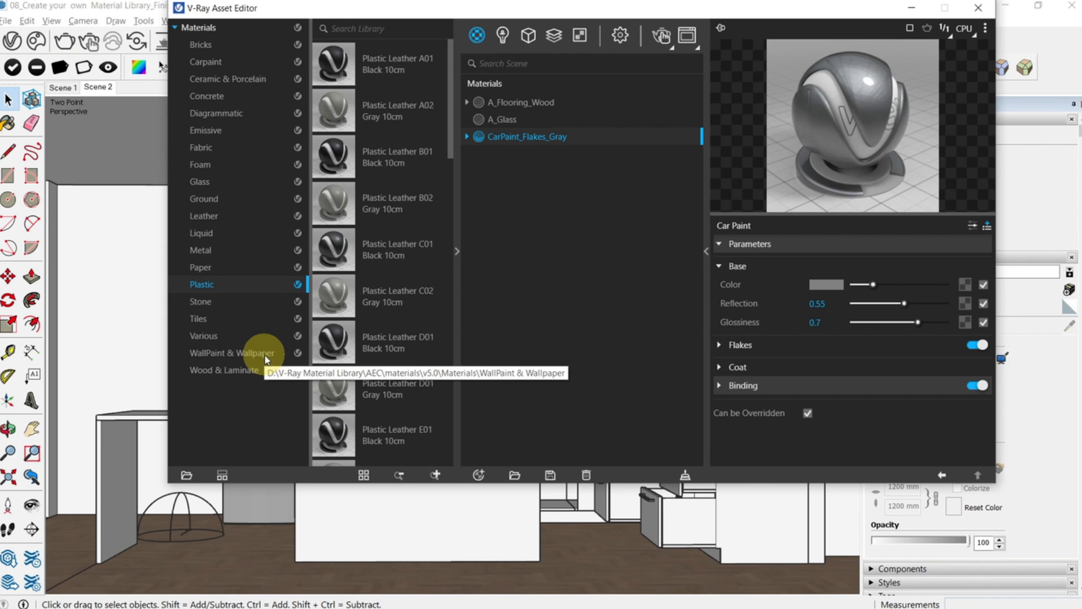